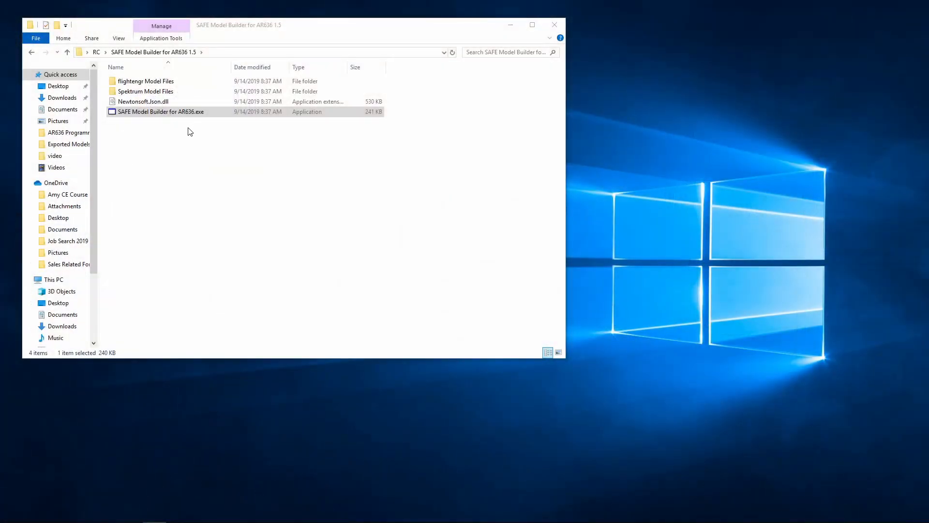
{"action": "mouse_move", "coordinate": [151, 137]}
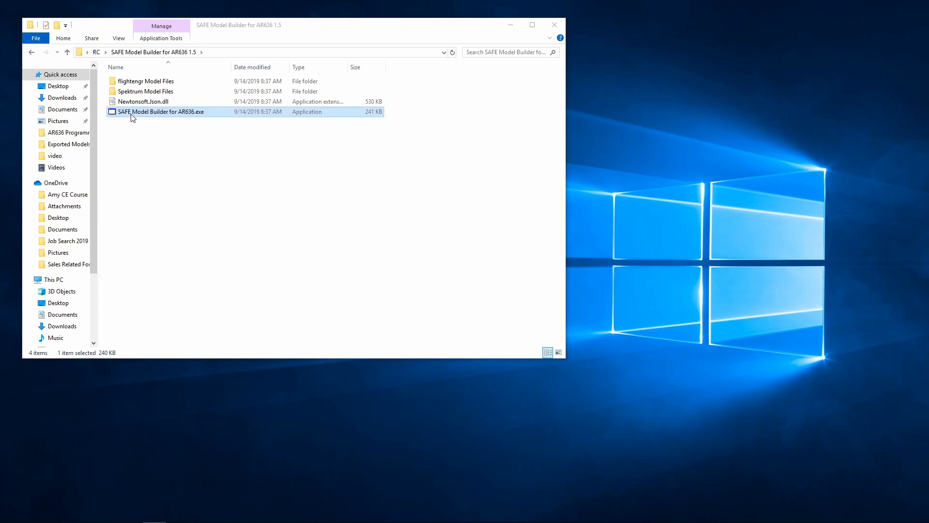
Launch SAFE Model Builder for AR636 and begin loading an existing model file
{"action": "double_click", "coordinate": [161, 113]}
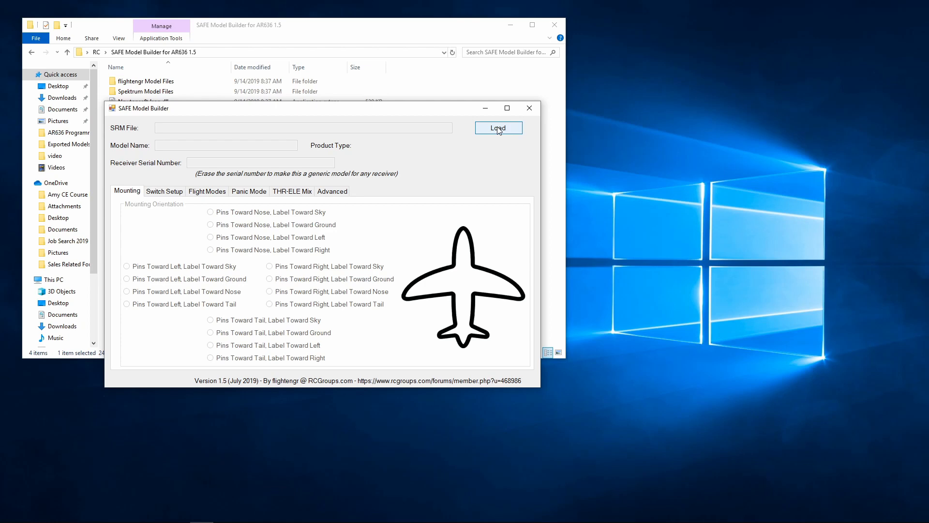
{"action": "left_click", "coordinate": [499, 128]}
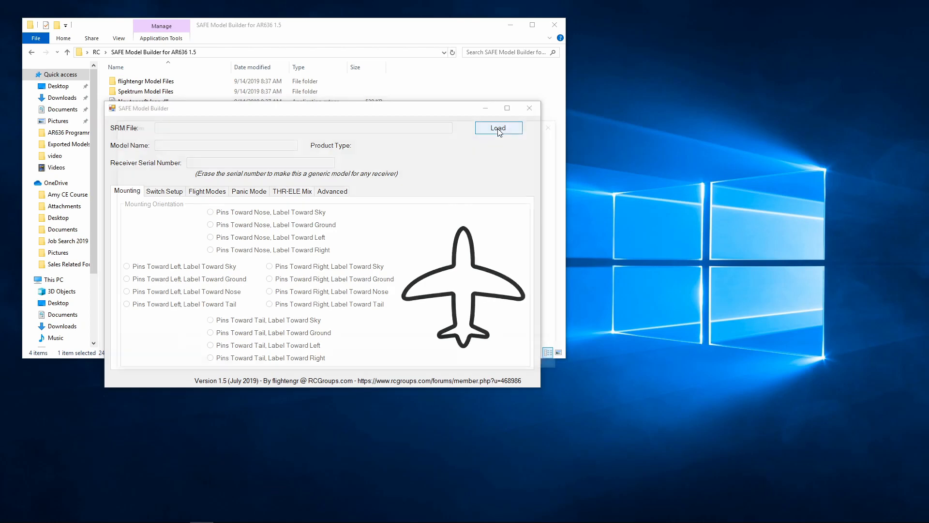
Load Reckem Roy - Old Crow P-51 (SAFE).srm from Exported Models into the form
{"action": "left_click", "coordinate": [498, 128]}
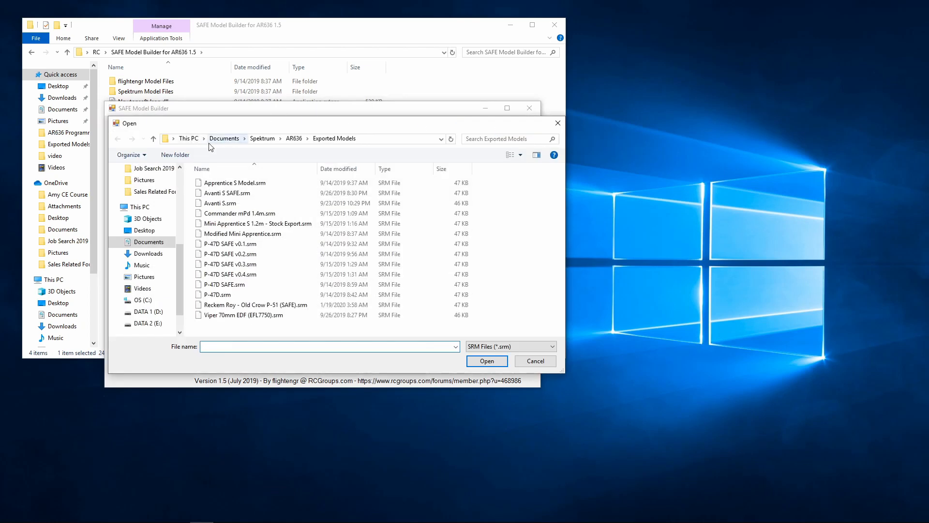
{"action": "mouse_move", "coordinate": [224, 139]}
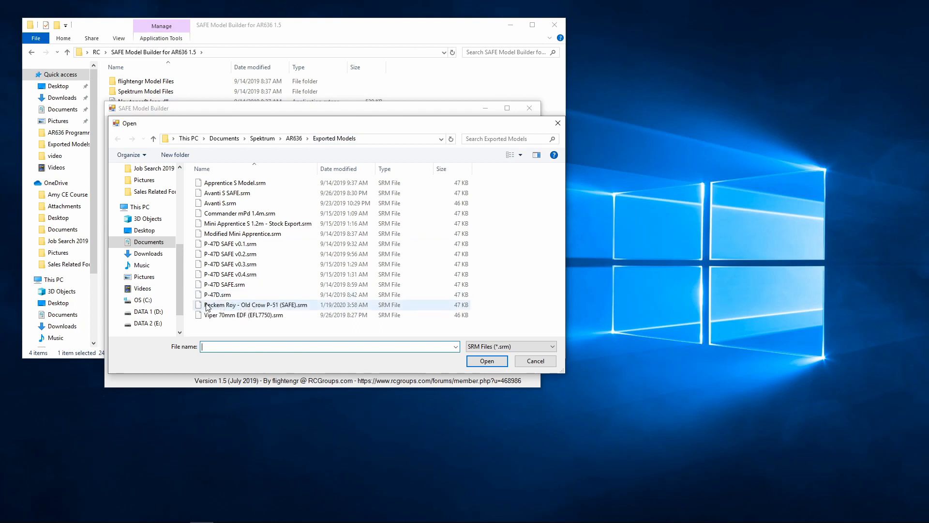
{"action": "left_click", "coordinate": [256, 304]}
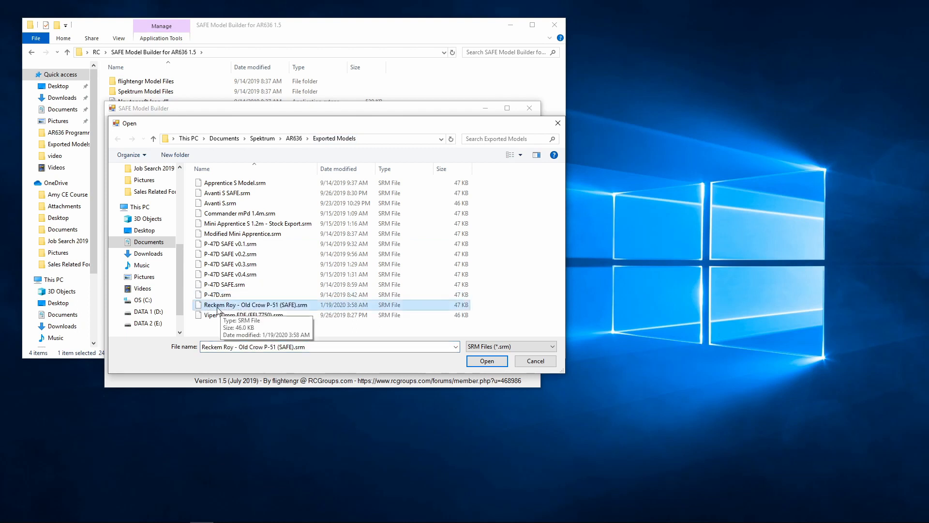
{"action": "mouse_move", "coordinate": [318, 310]}
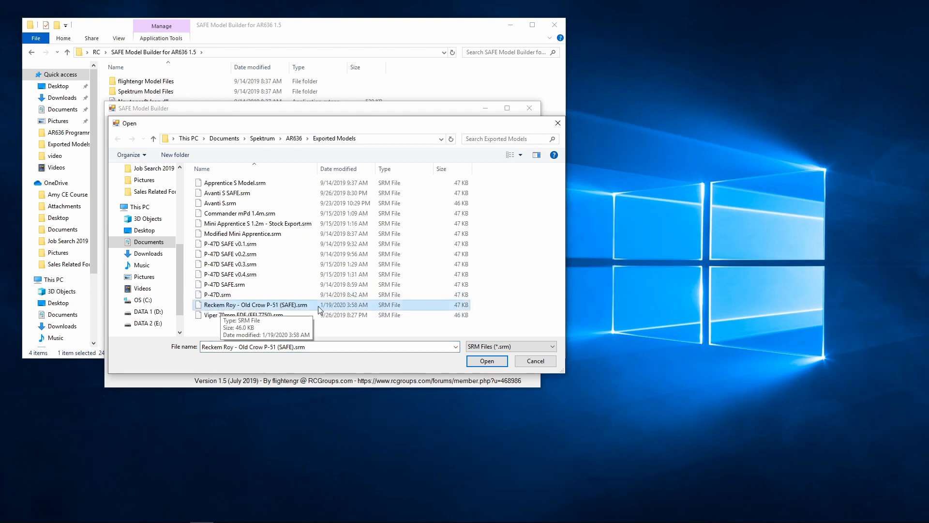
{"action": "left_click", "coordinate": [487, 360]}
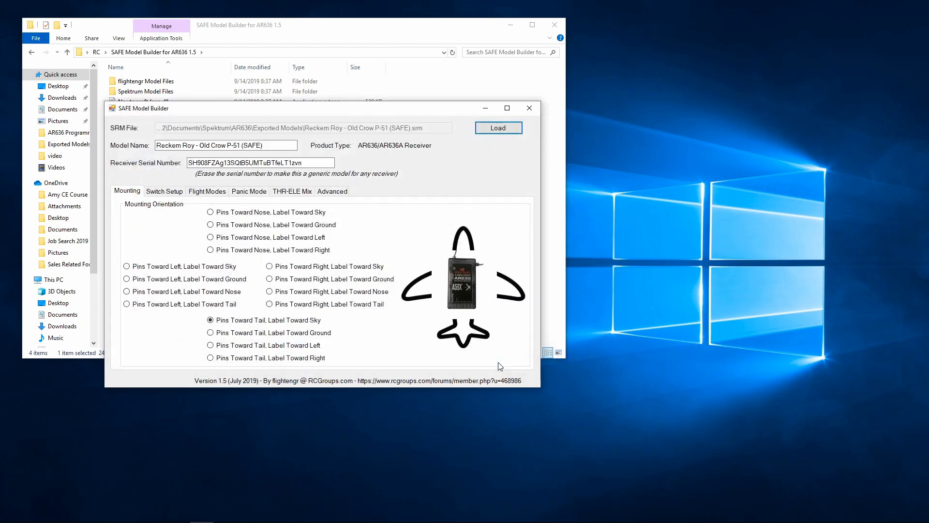
{"action": "mouse_move", "coordinate": [138, 175]}
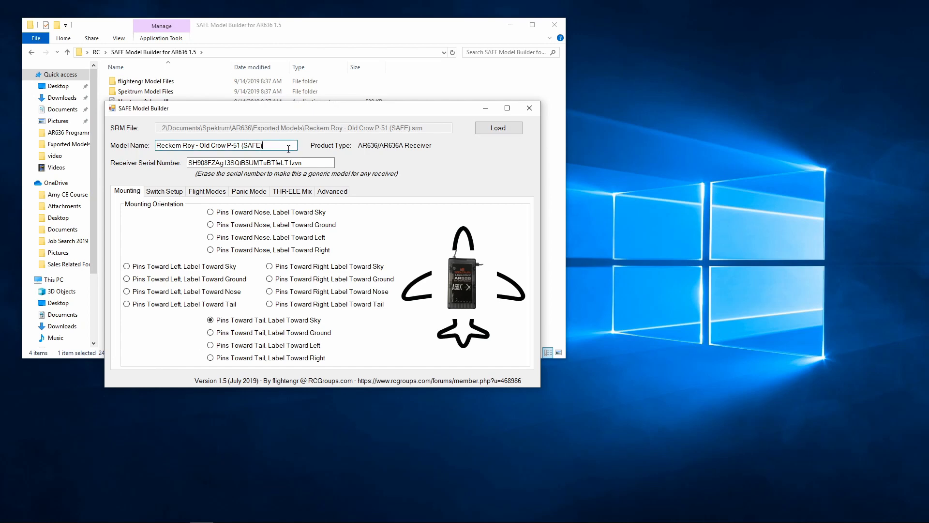
Append 0.1 to the model name so it reads Reckem Roy - Old Crow P-51 (SAFE) 0.1
{"action": "type", "text": "0"}
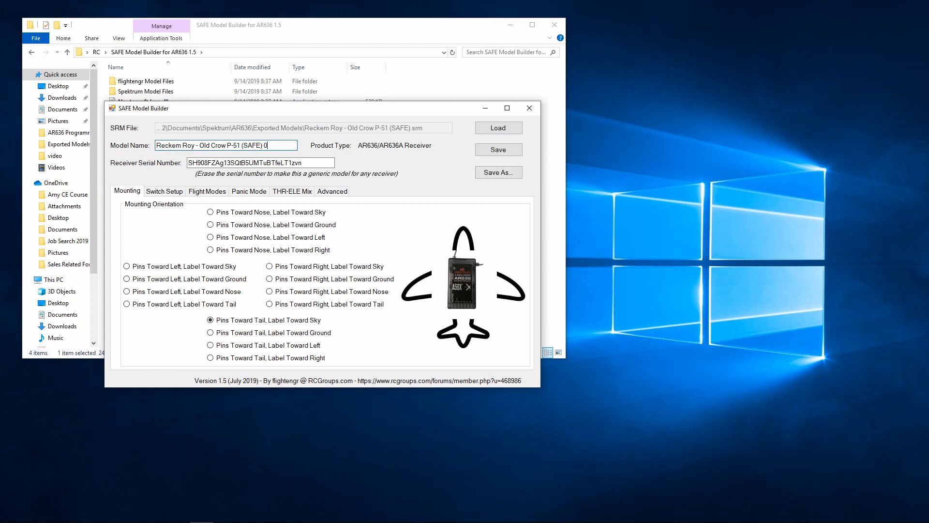
{"action": "type", "text": ".1"}
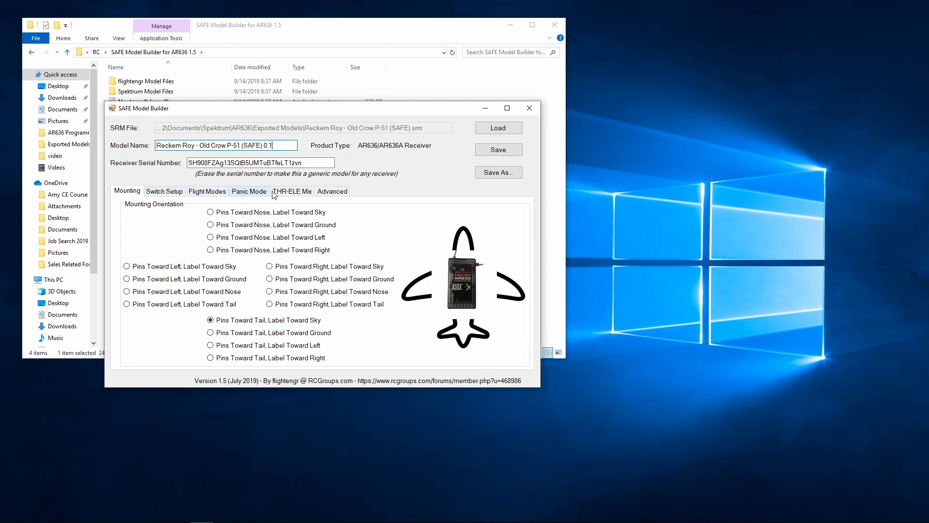
{"action": "mouse_move", "coordinate": [287, 184]}
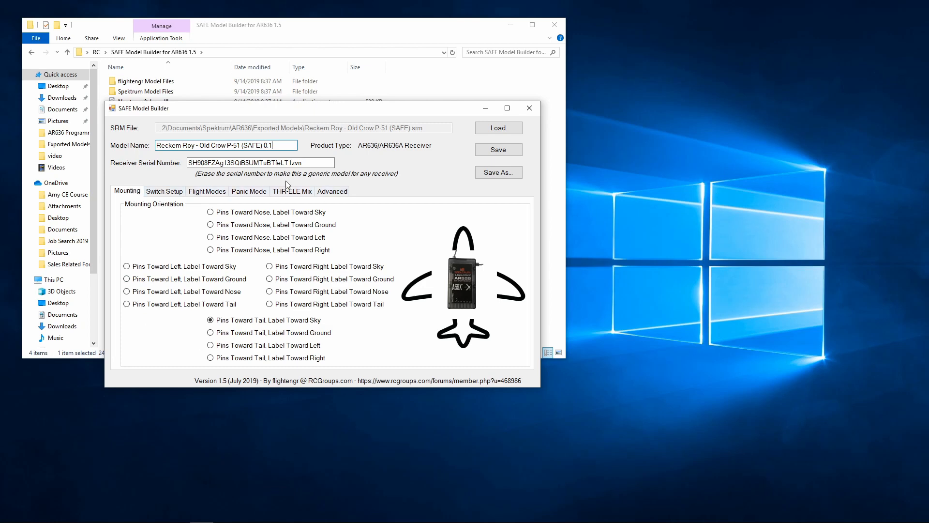
{"action": "mouse_move", "coordinate": [112, 170]}
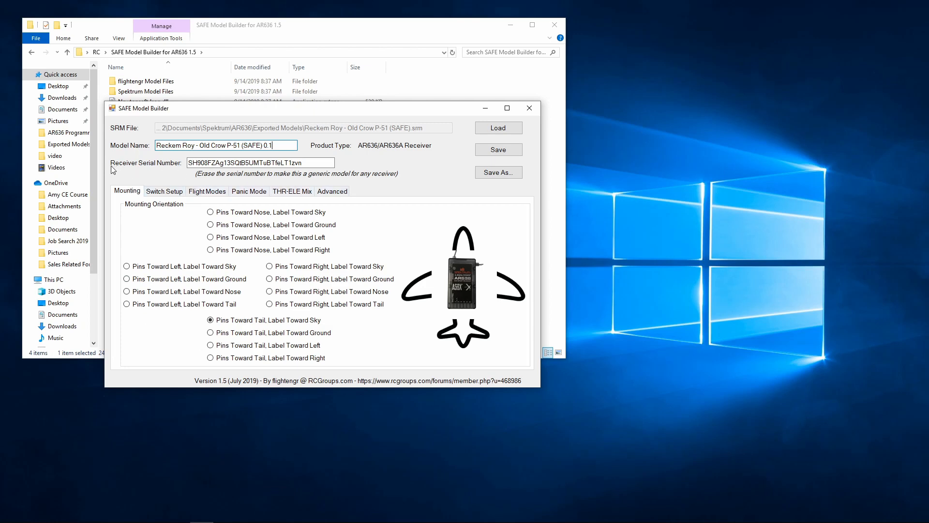
{"action": "mouse_move", "coordinate": [139, 167]}
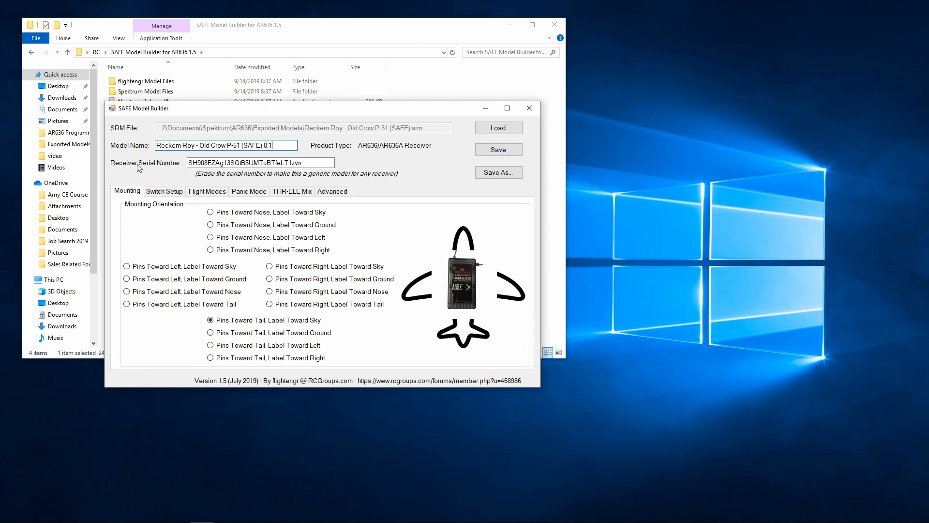
{"action": "mouse_move", "coordinate": [112, 170]}
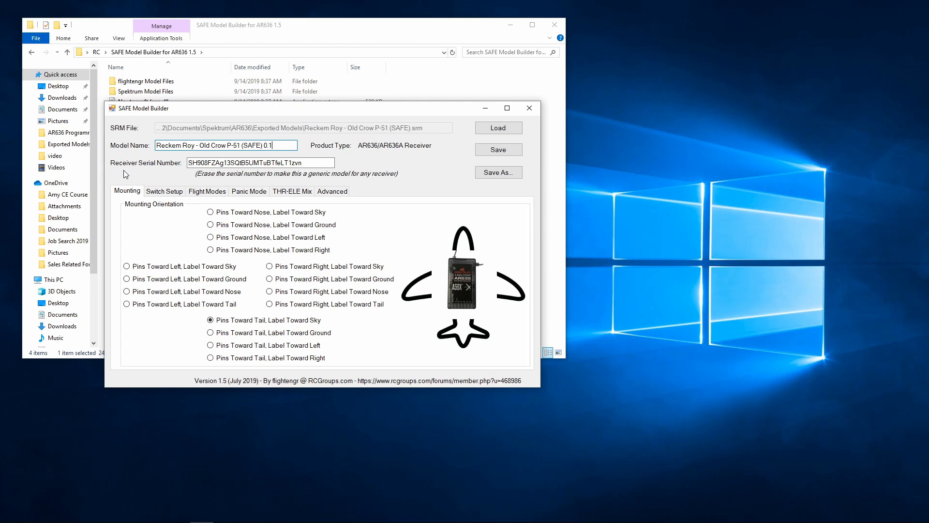
{"action": "mouse_move", "coordinate": [137, 176]}
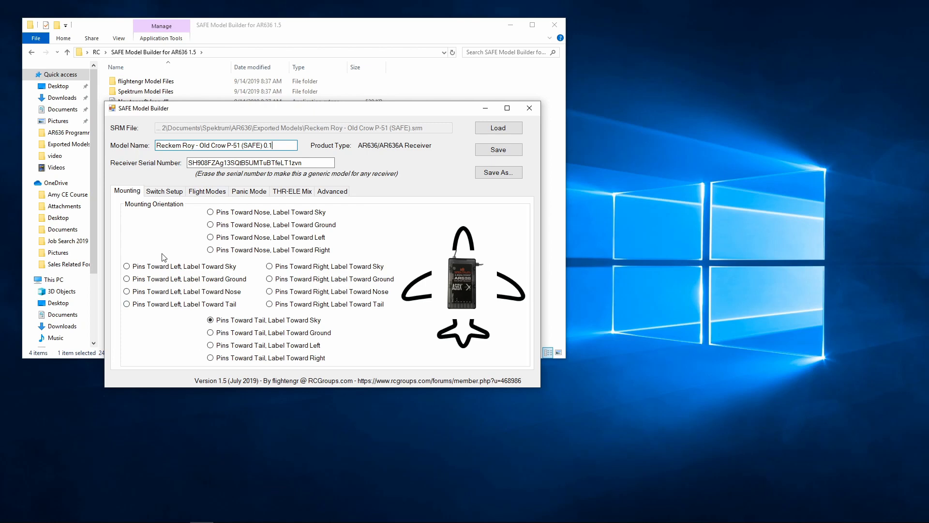
{"action": "mouse_move", "coordinate": [221, 174]}
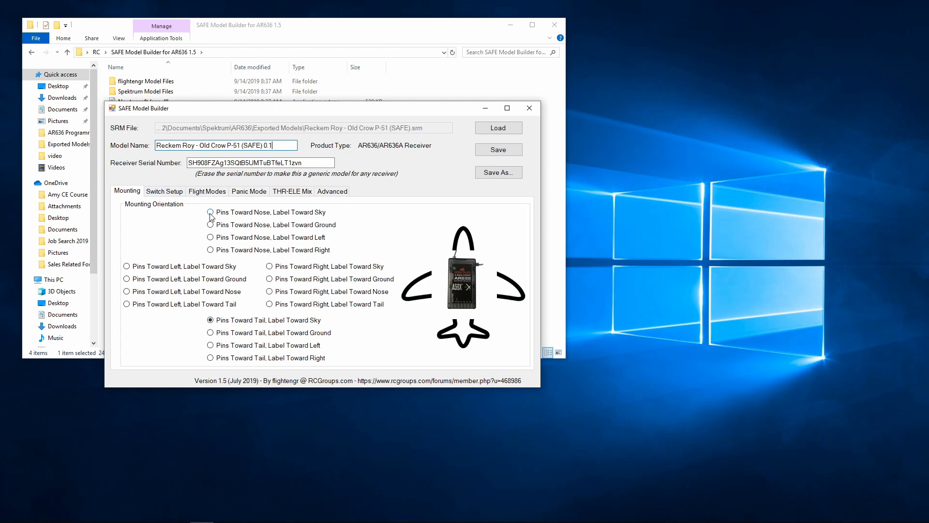
Set receiver mounting to Pins Toward Nose, Label Toward Sky
{"action": "left_click", "coordinate": [209, 212]}
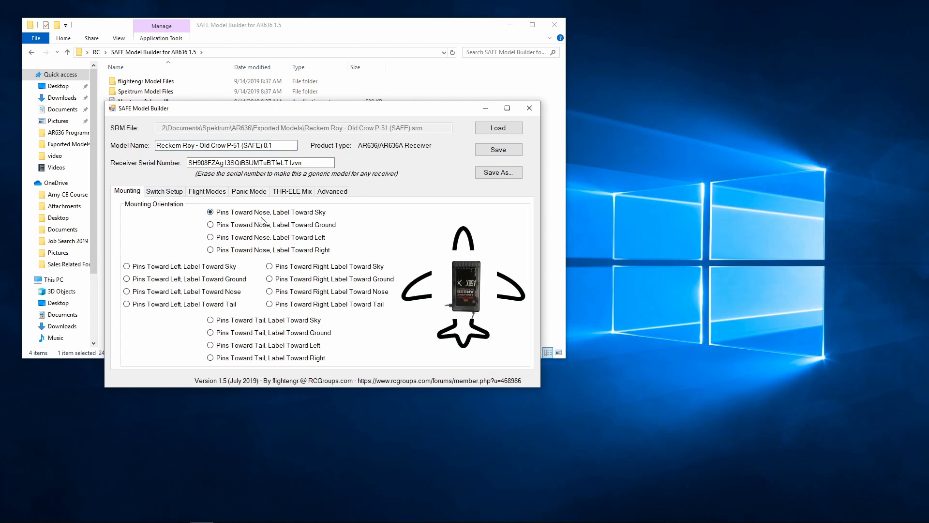
{"action": "mouse_move", "coordinate": [312, 217]}
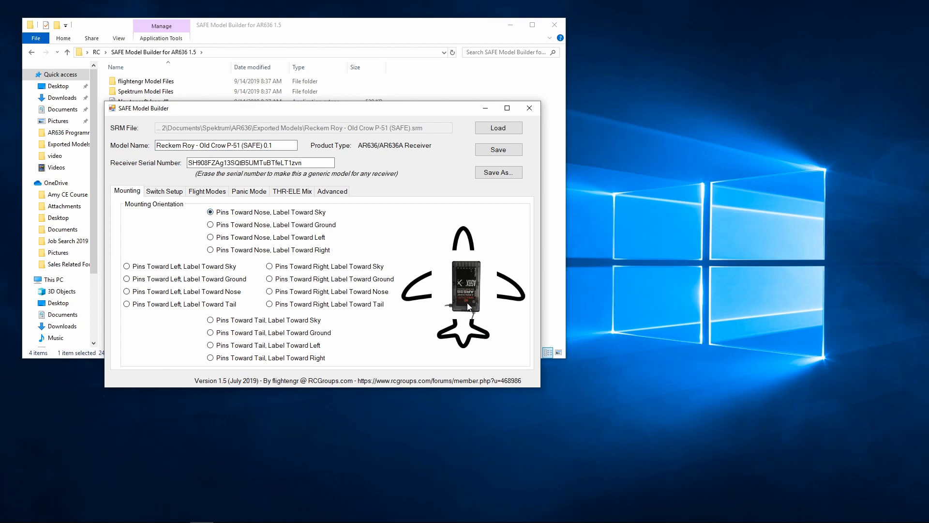
{"action": "mouse_move", "coordinate": [471, 313]}
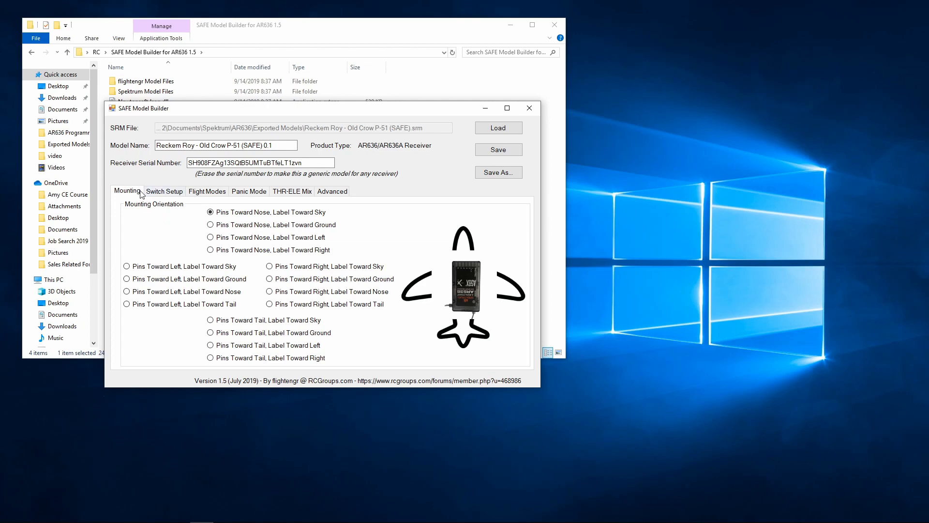
In Switch Setup, enable SAFE Select Behavior and leave the SAFE on/off switch unassigned
{"action": "left_click", "coordinate": [163, 191]}
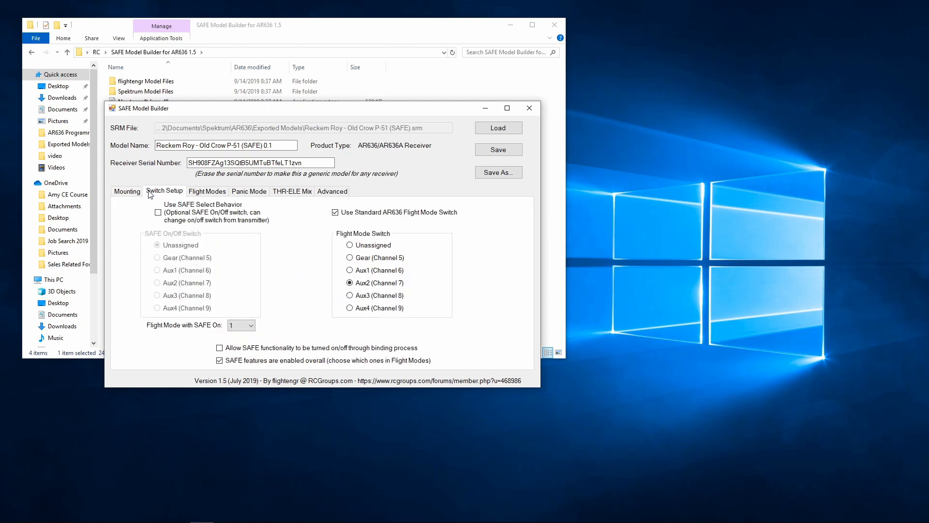
{"action": "mouse_move", "coordinate": [117, 216]}
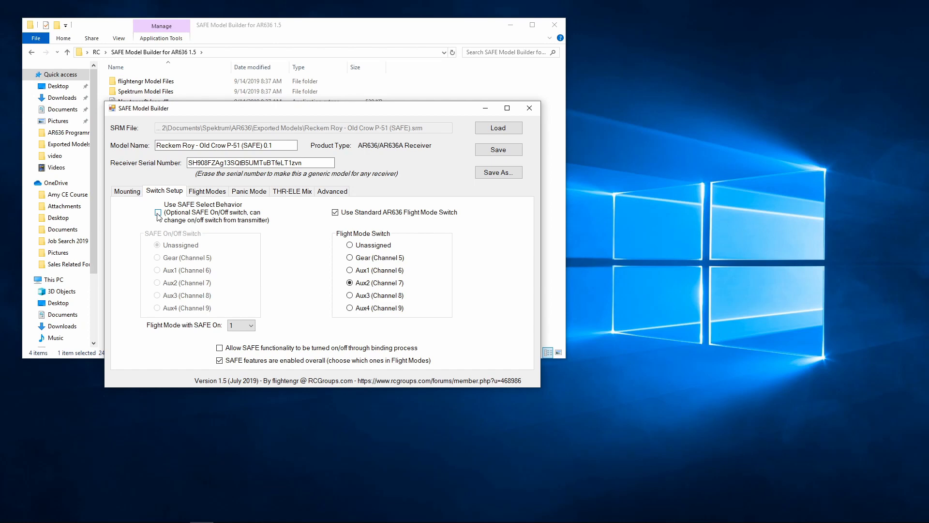
{"action": "left_click", "coordinate": [158, 212]}
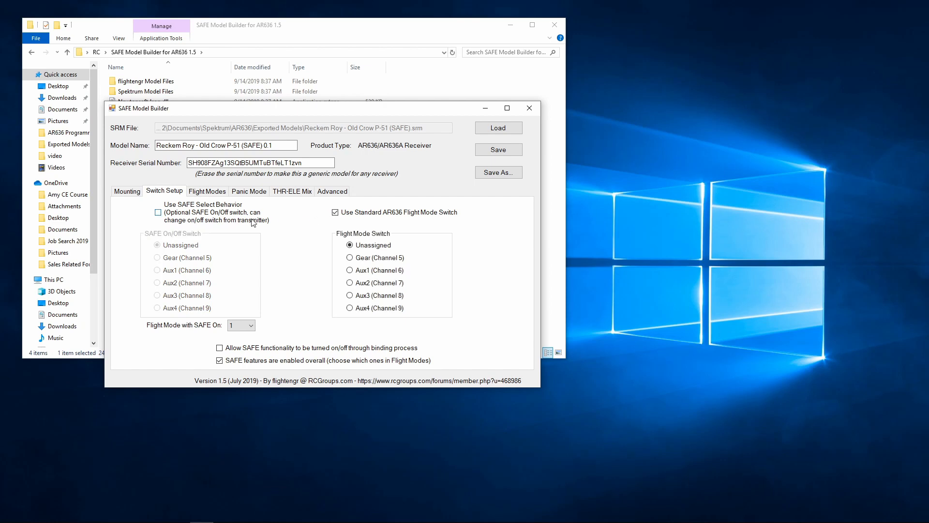
{"action": "left_click", "coordinate": [158, 212]}
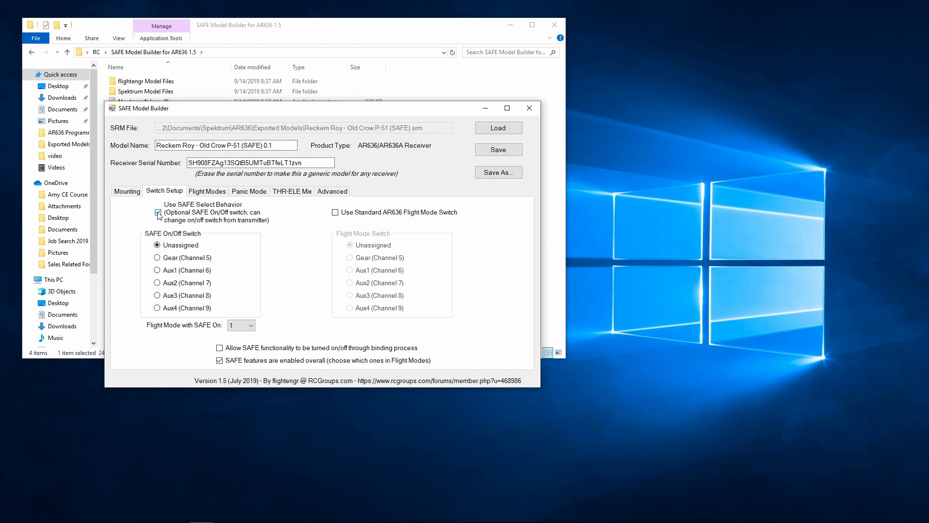
{"action": "left_click", "coordinate": [157, 212]}
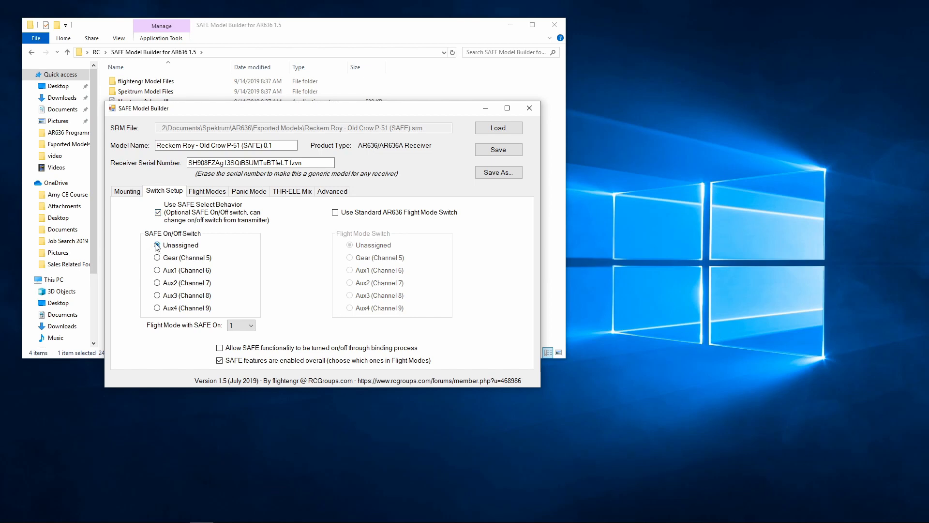
{"action": "left_click", "coordinate": [156, 245]}
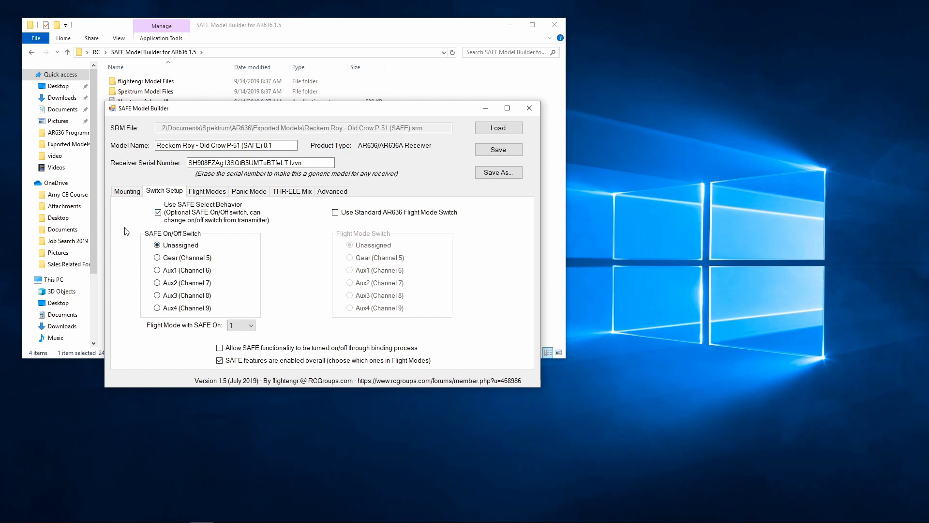
{"action": "mouse_move", "coordinate": [135, 213]}
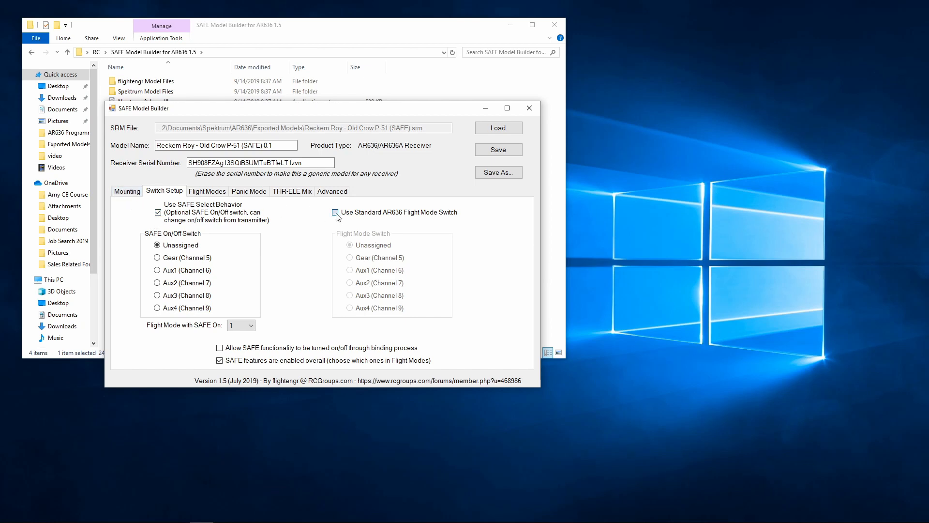
Enable the standard AR636 flight mode switch on Aux2 (Channel 7) with SAFE on in flight mode 3
{"action": "left_click", "coordinate": [335, 212]}
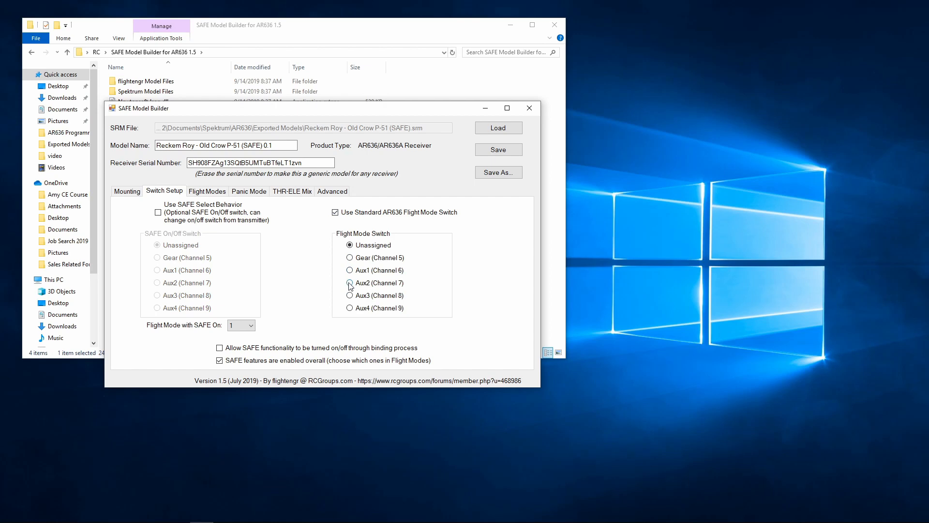
{"action": "left_click", "coordinate": [350, 283]}
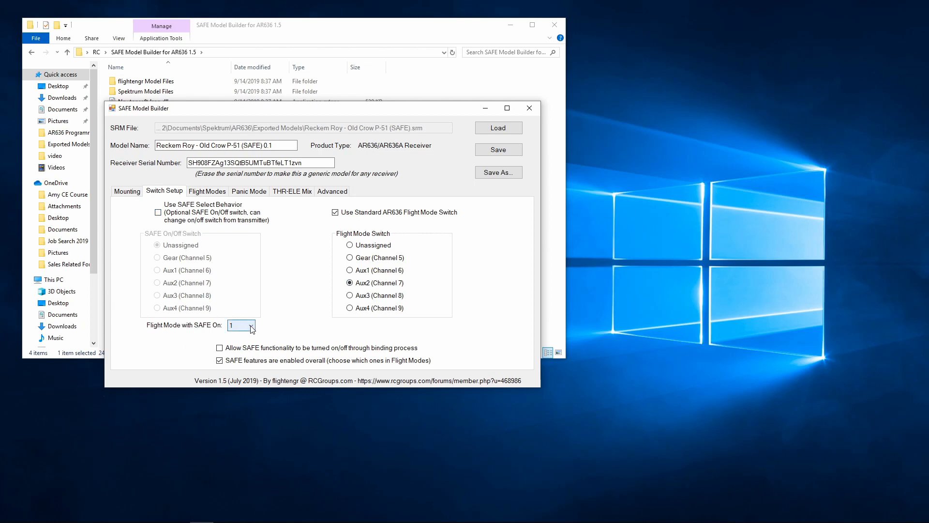
{"action": "left_click", "coordinate": [251, 325]}
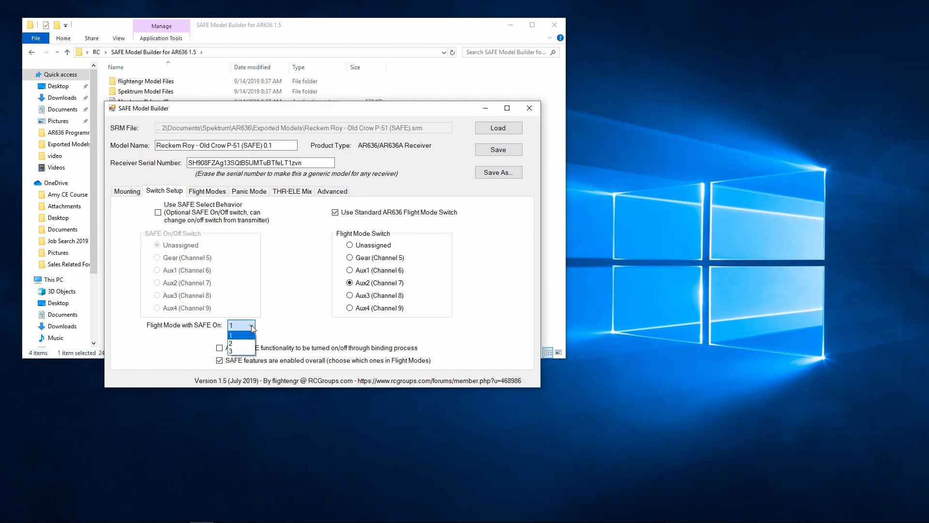
{"action": "left_click", "coordinate": [230, 352]}
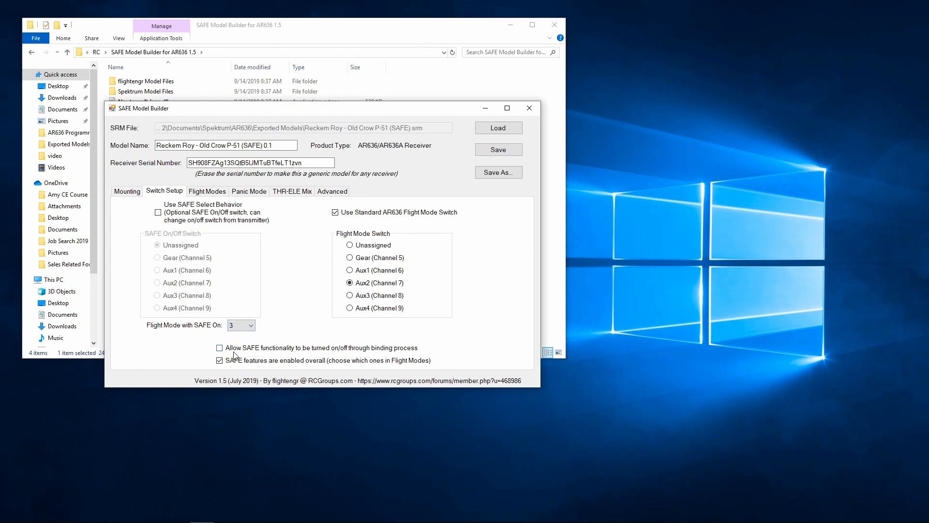
{"action": "mouse_move", "coordinate": [318, 356]}
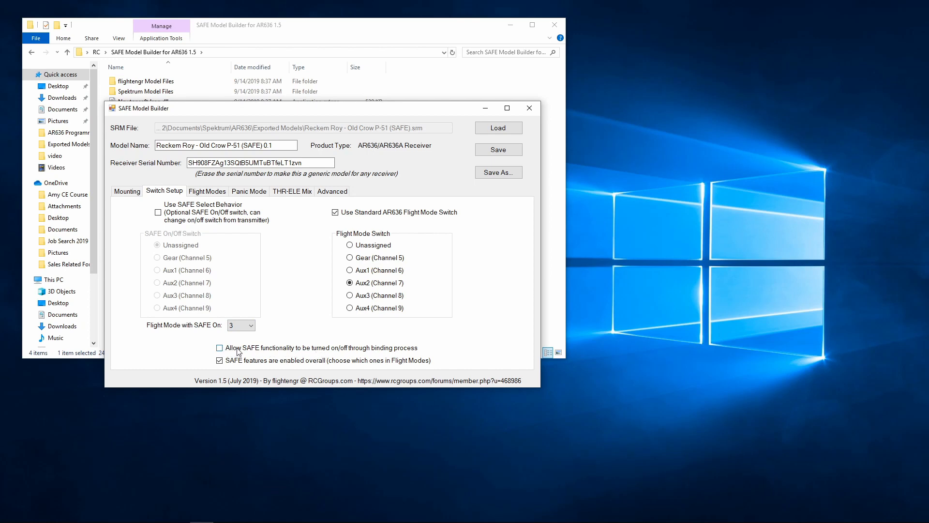
{"action": "mouse_move", "coordinate": [347, 352]}
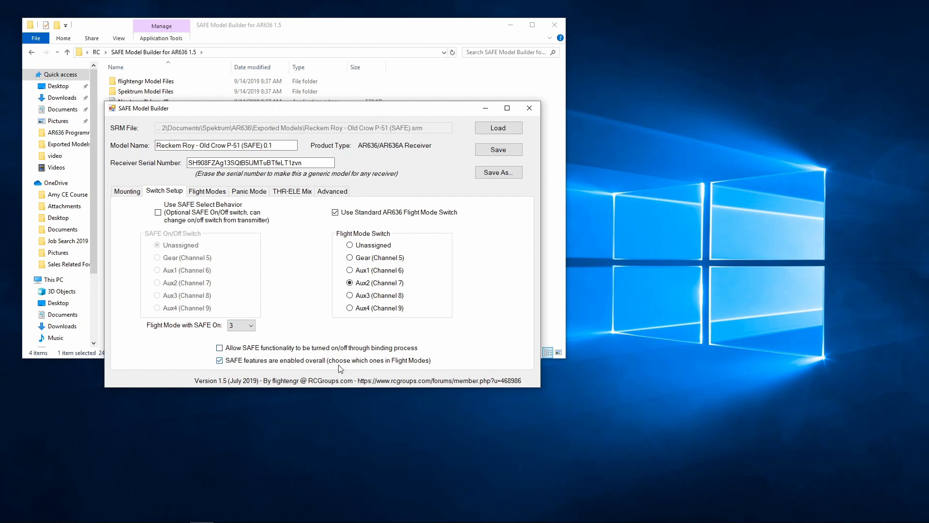
{"action": "mouse_move", "coordinate": [348, 373]}
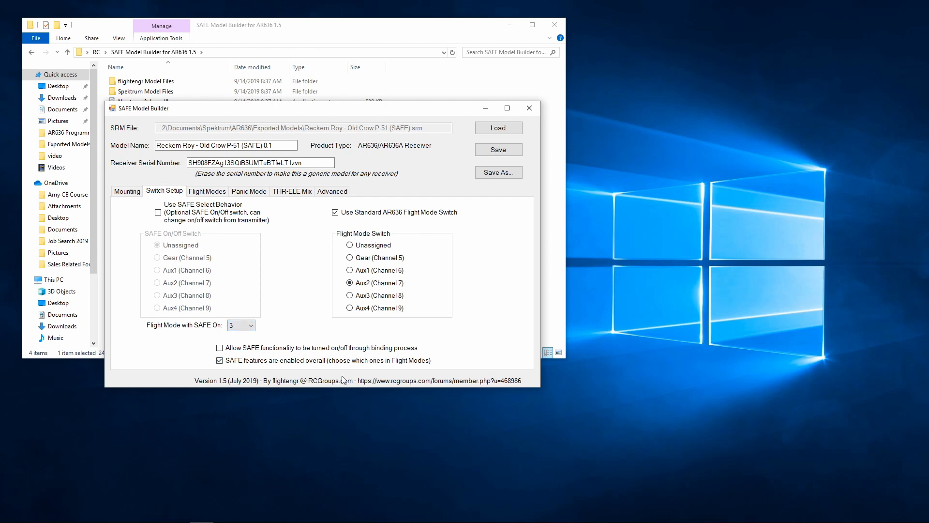
{"action": "mouse_move", "coordinate": [366, 380]}
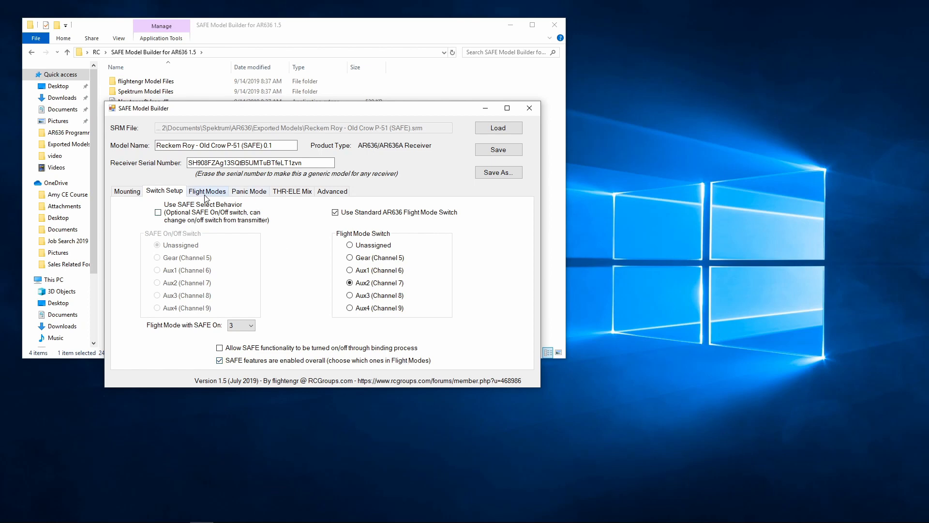
Enable Self-Level, Bank Angle Limit, THR-to-ELE Mix and Panic for Flight Mode 3
{"action": "left_click", "coordinate": [207, 190]}
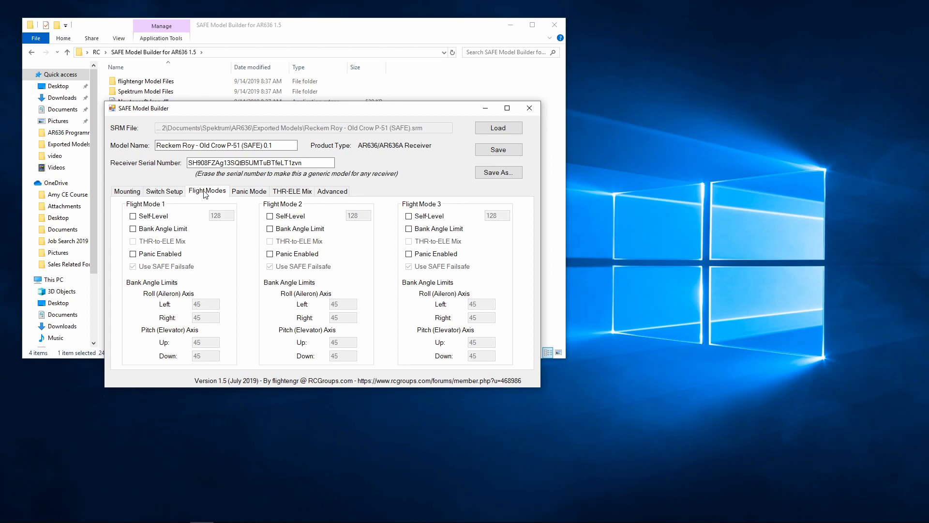
{"action": "mouse_move", "coordinate": [424, 211]}
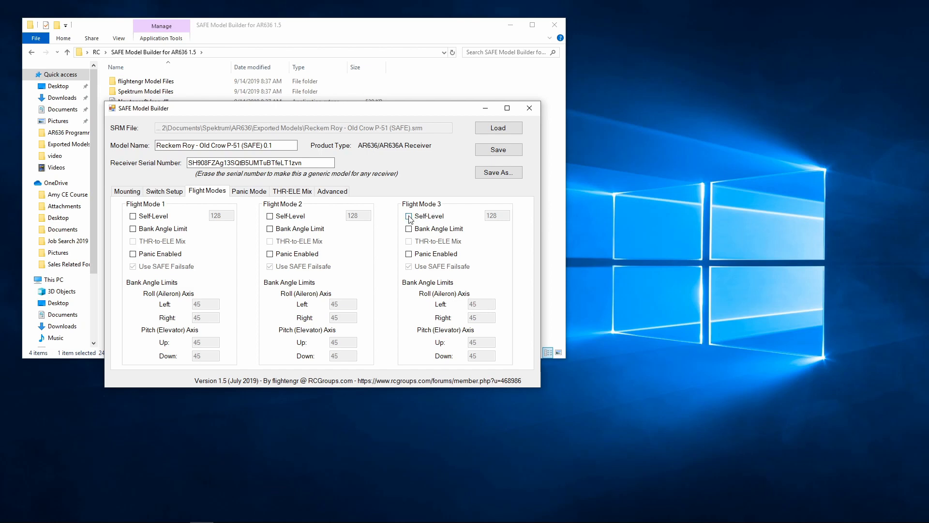
{"action": "left_click", "coordinate": [409, 215]}
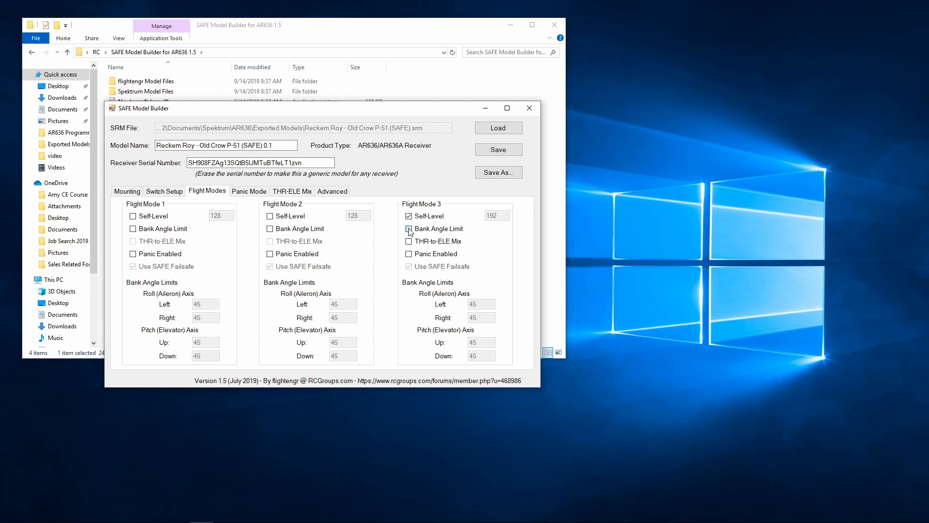
{"action": "left_click", "coordinate": [407, 228]}
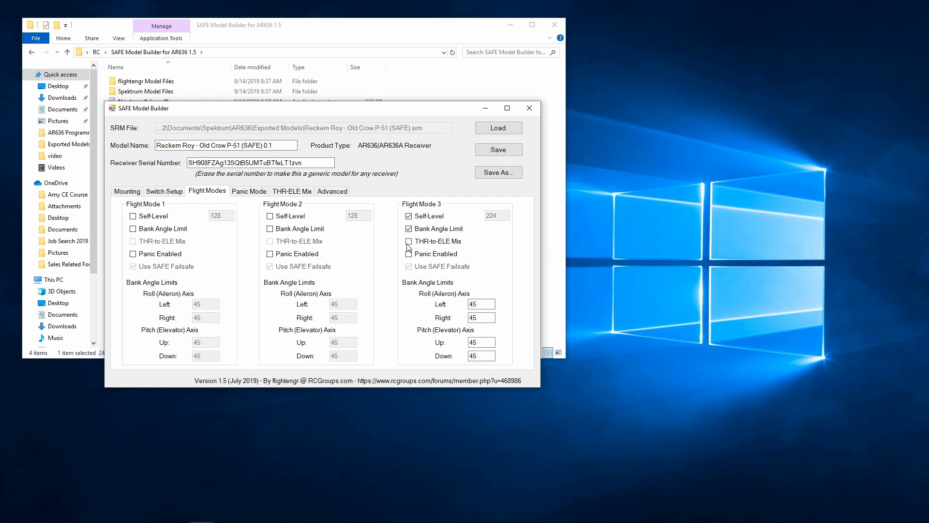
{"action": "left_click", "coordinate": [408, 241]}
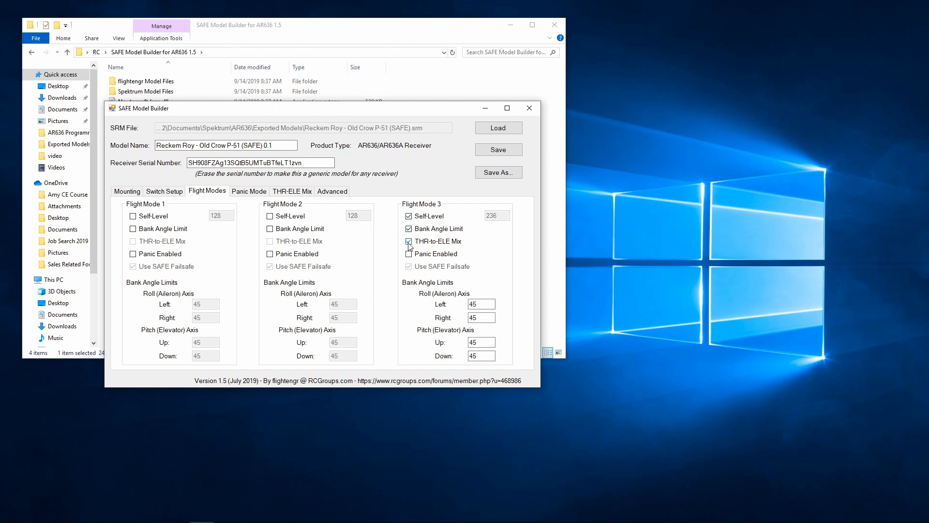
{"action": "left_click", "coordinate": [408, 254]}
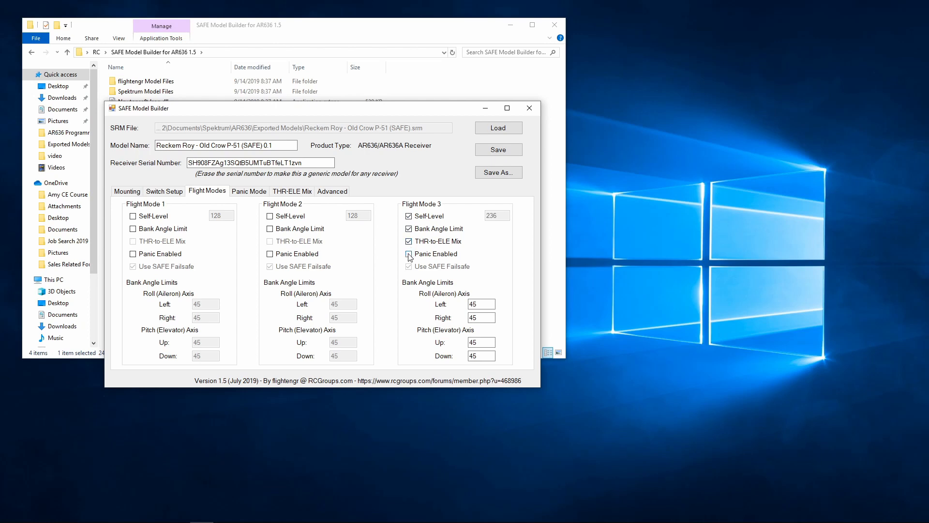
{"action": "left_click", "coordinate": [408, 254]}
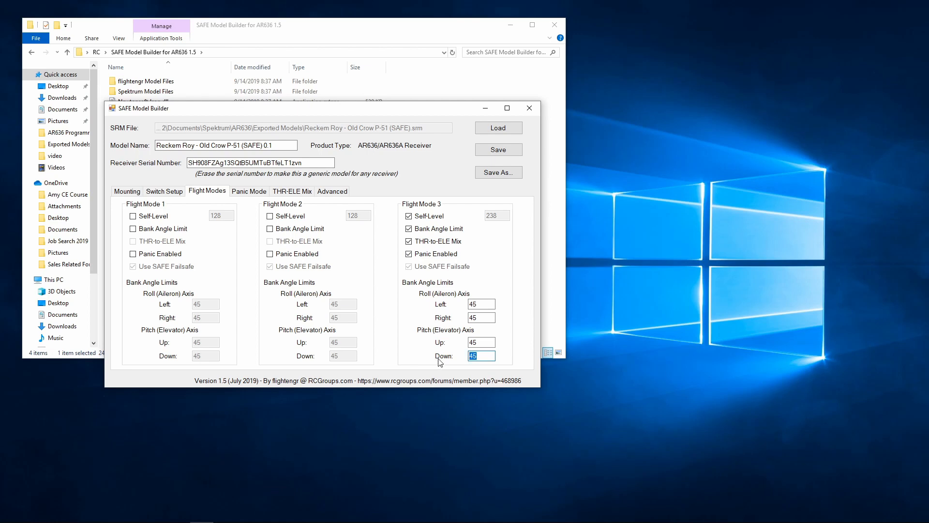
Set Flight Mode 3's pitch Down bank-angle limit to 20
{"action": "type", "text": "20"}
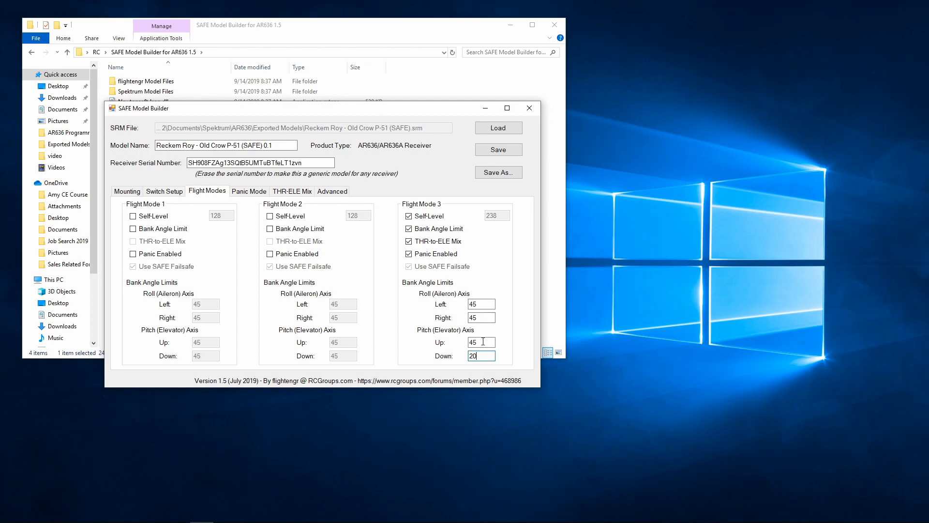
{"action": "mouse_move", "coordinate": [469, 347]}
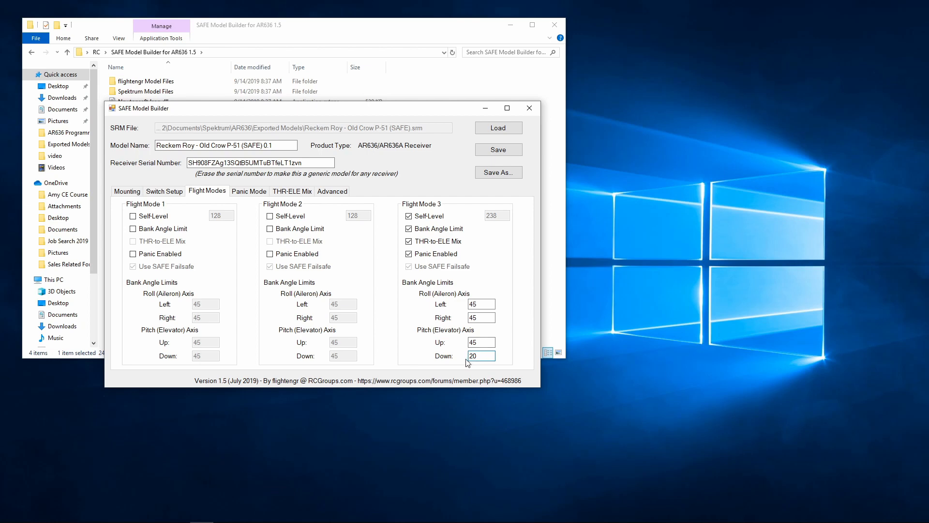
{"action": "mouse_move", "coordinate": [464, 362]}
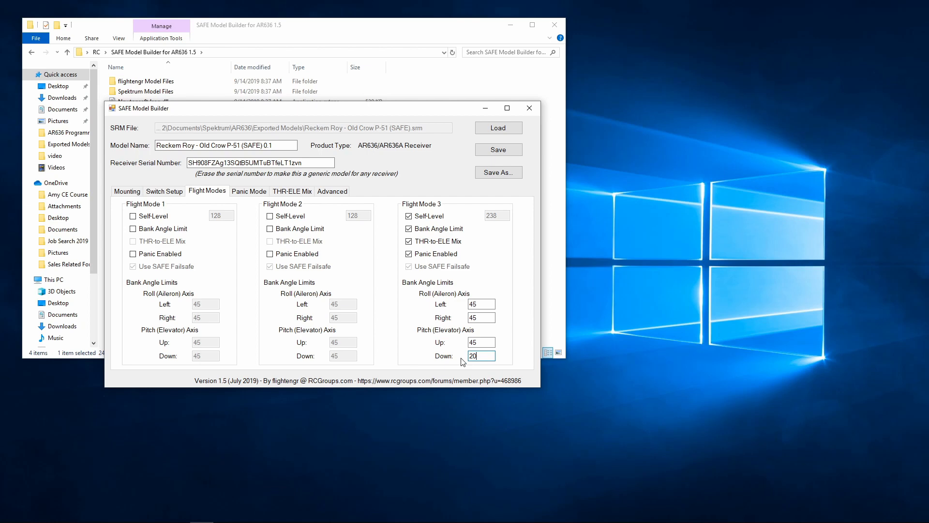
{"action": "mouse_move", "coordinate": [465, 360]}
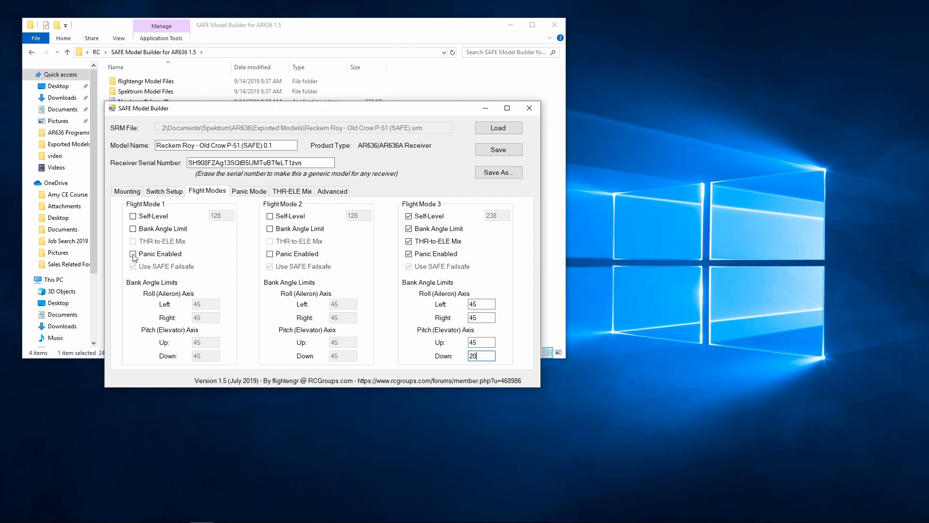
Enable panic in Flight Mode 1
{"action": "left_click", "coordinate": [134, 254]}
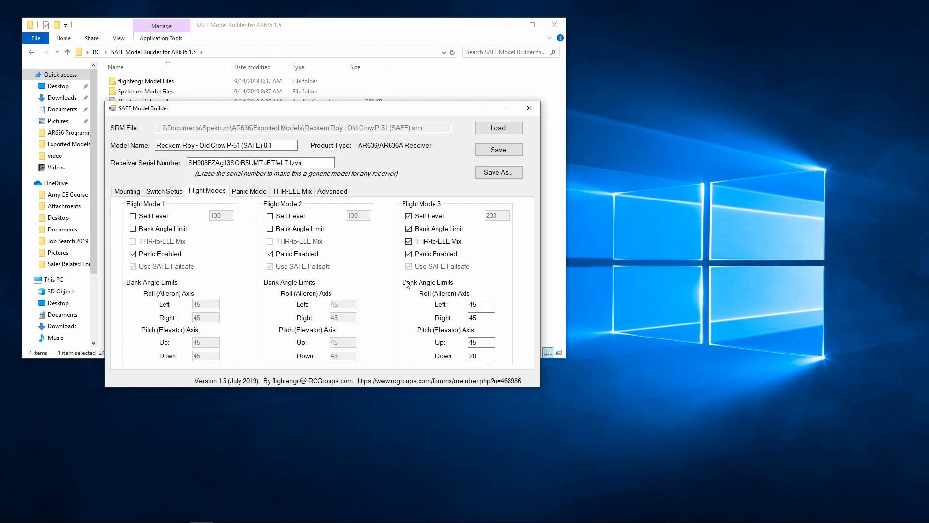
{"action": "mouse_move", "coordinate": [497, 276]}
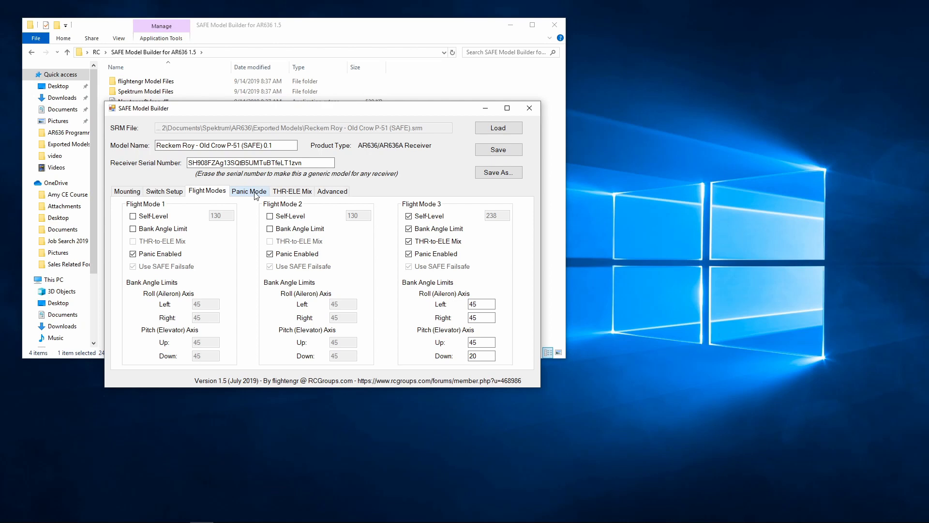
Assign panic to Aux3 (Channel 8) and enable the Mystery Mini Apprentice Setting
{"action": "left_click", "coordinate": [249, 190]}
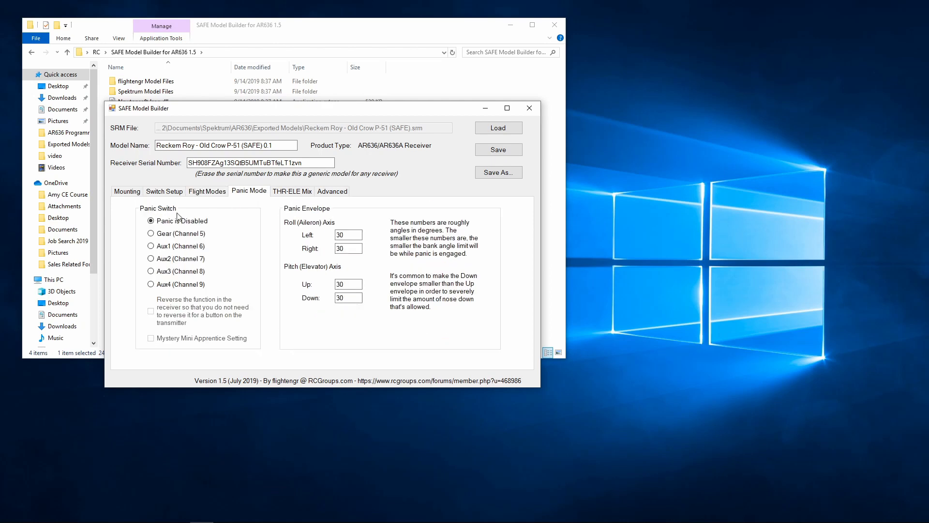
{"action": "mouse_move", "coordinate": [250, 197]}
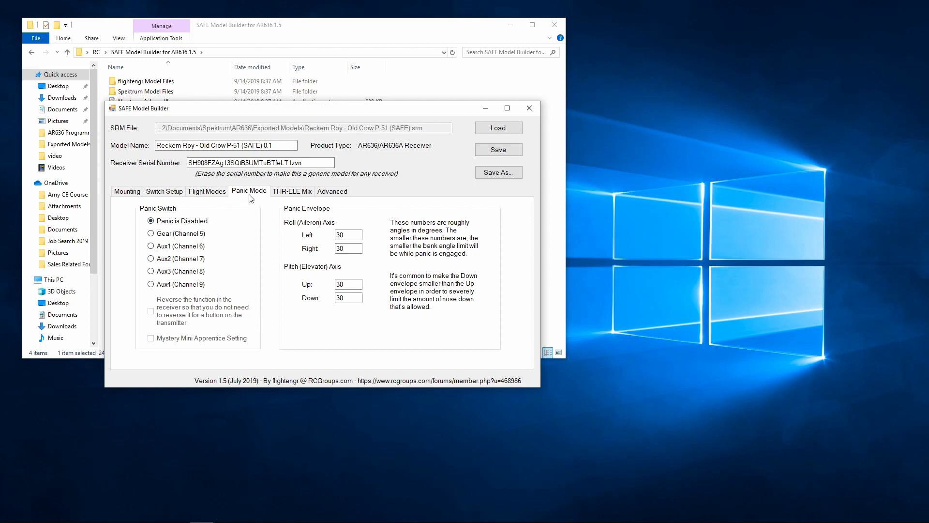
{"action": "mouse_move", "coordinate": [243, 195]}
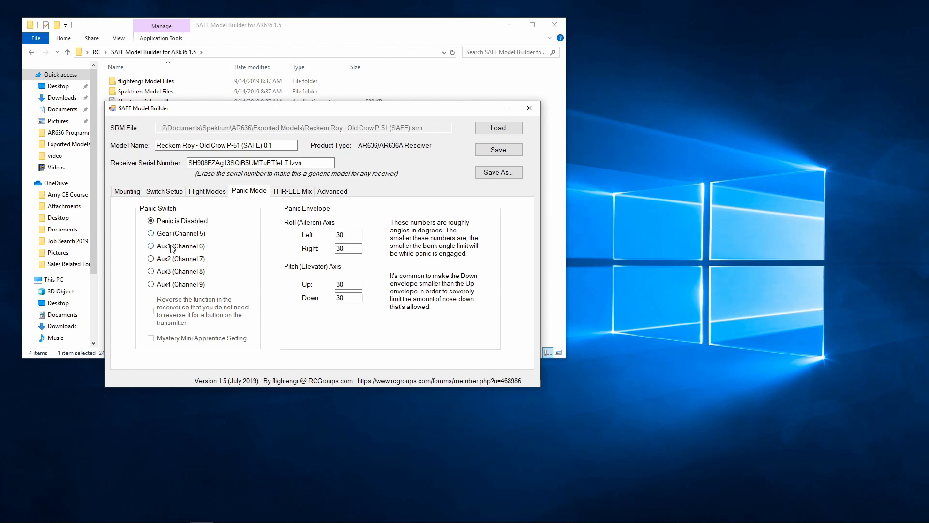
{"action": "mouse_move", "coordinate": [156, 252]}
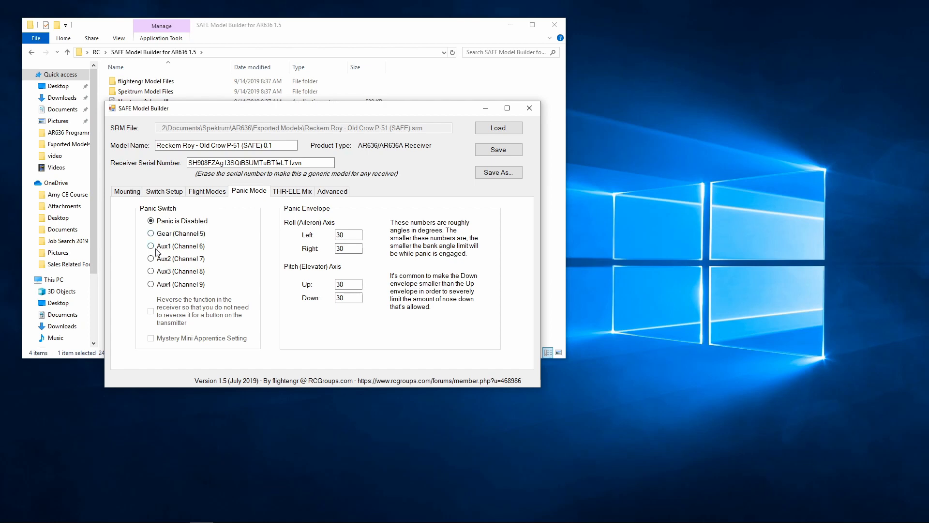
{"action": "mouse_move", "coordinate": [173, 264]}
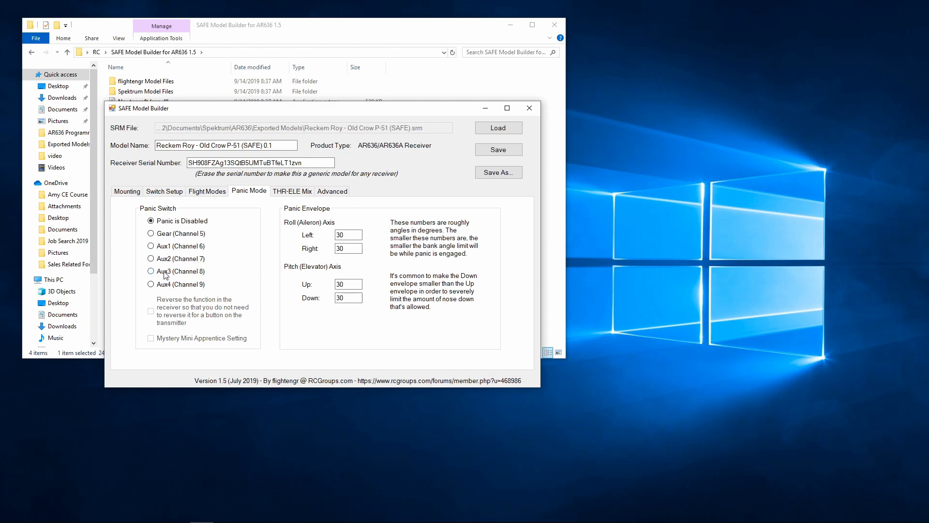
{"action": "left_click", "coordinate": [150, 271]}
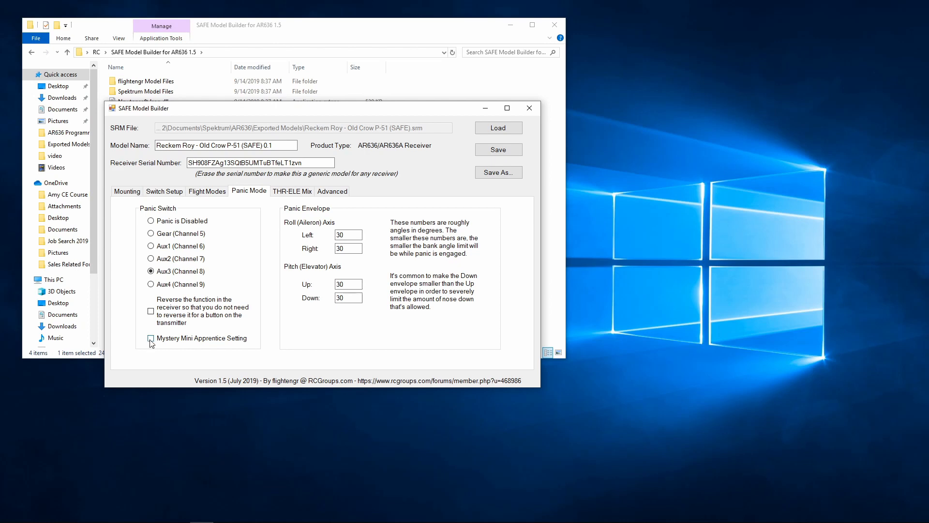
{"action": "left_click", "coordinate": [150, 338]}
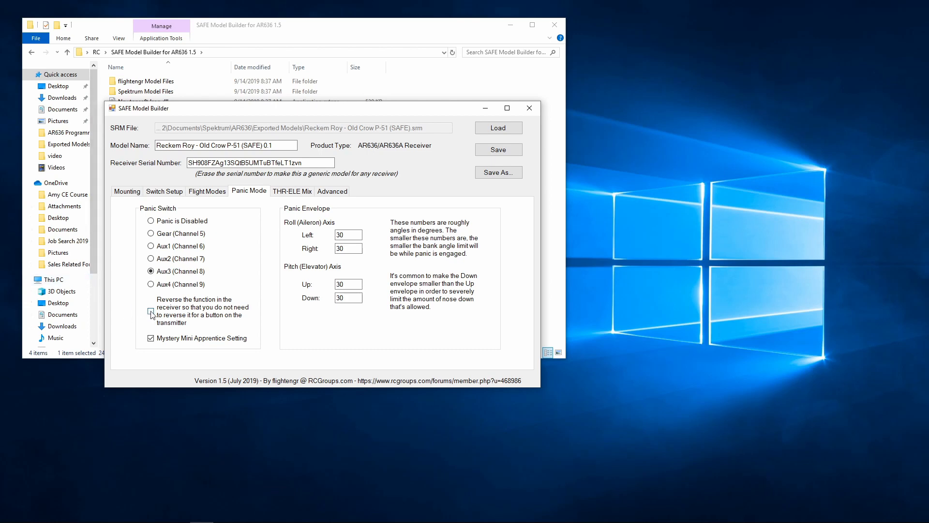
Enable 'Reverse the function in the receiver' for the Aux3 panic switch
{"action": "left_click", "coordinate": [151, 311]}
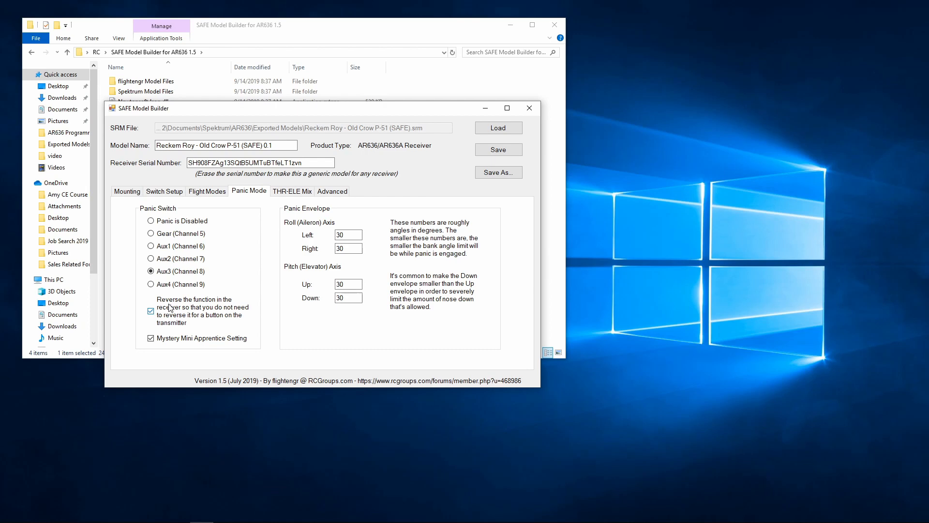
{"action": "mouse_move", "coordinate": [247, 302]}
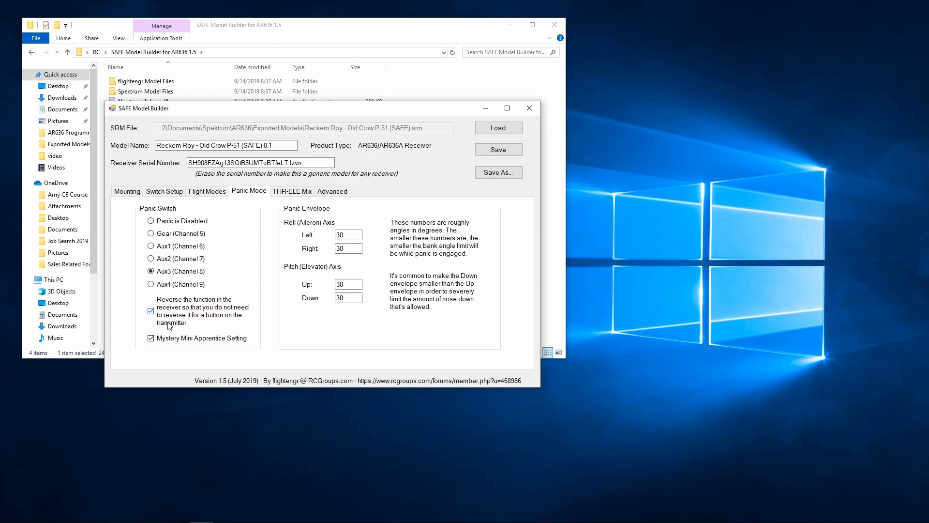
{"action": "mouse_move", "coordinate": [326, 250]}
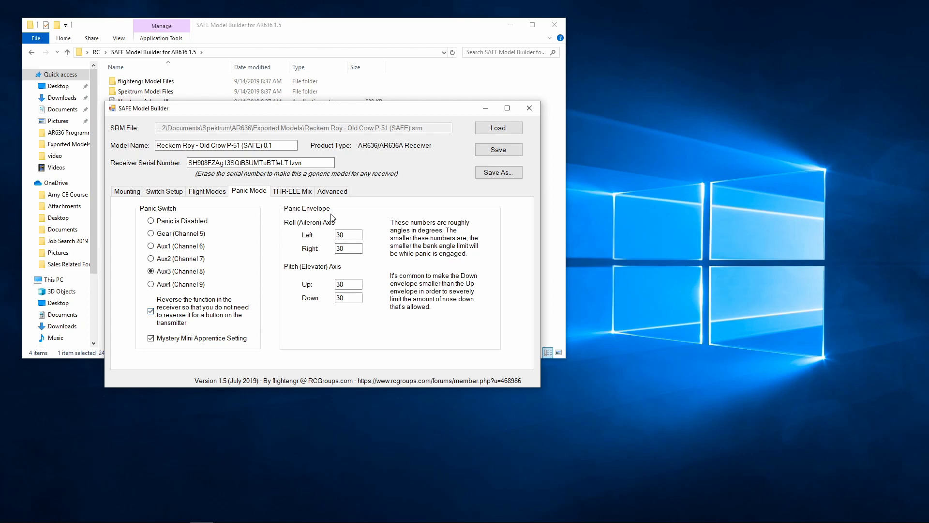
{"action": "mouse_move", "coordinate": [295, 233]}
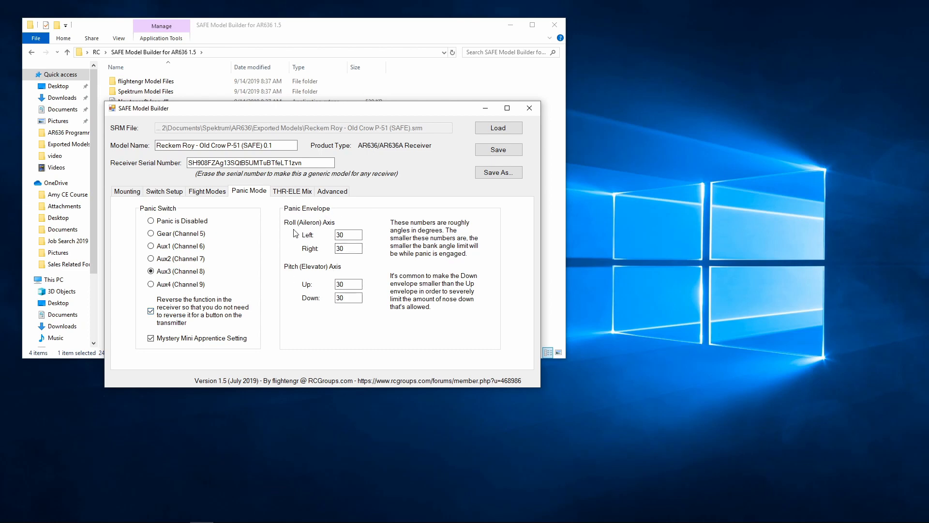
{"action": "mouse_move", "coordinate": [327, 230]}
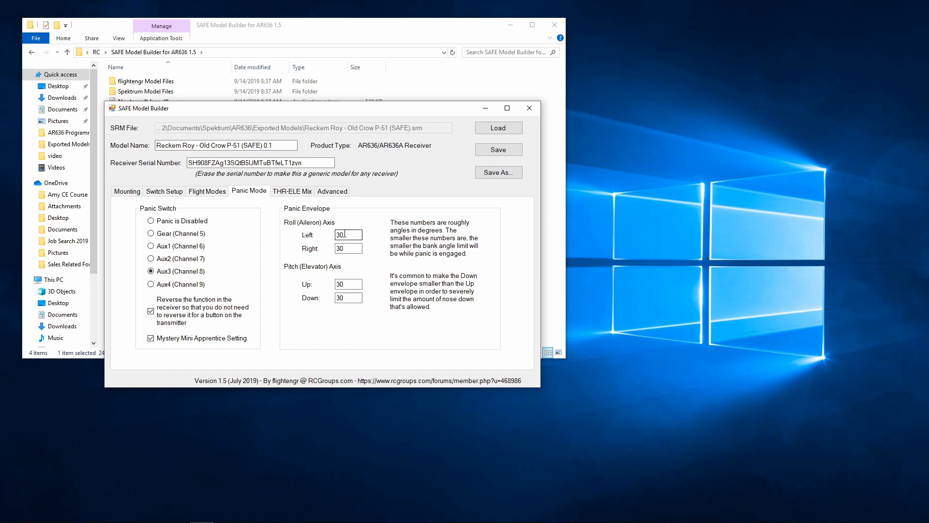
Set the panic envelope to 10 for roll left, right and pitch up, 5 for pitch down
{"action": "triple_click", "coordinate": [348, 234]}
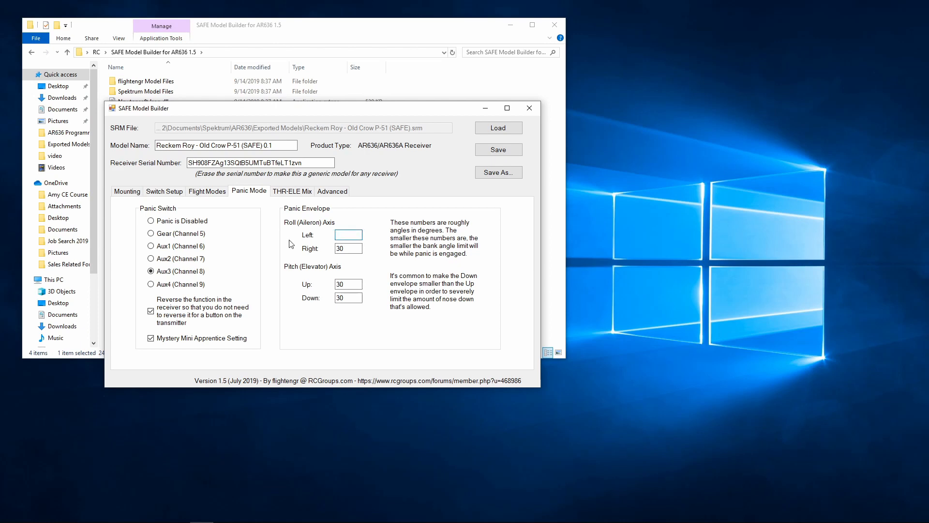
{"action": "type", "text": "30"}
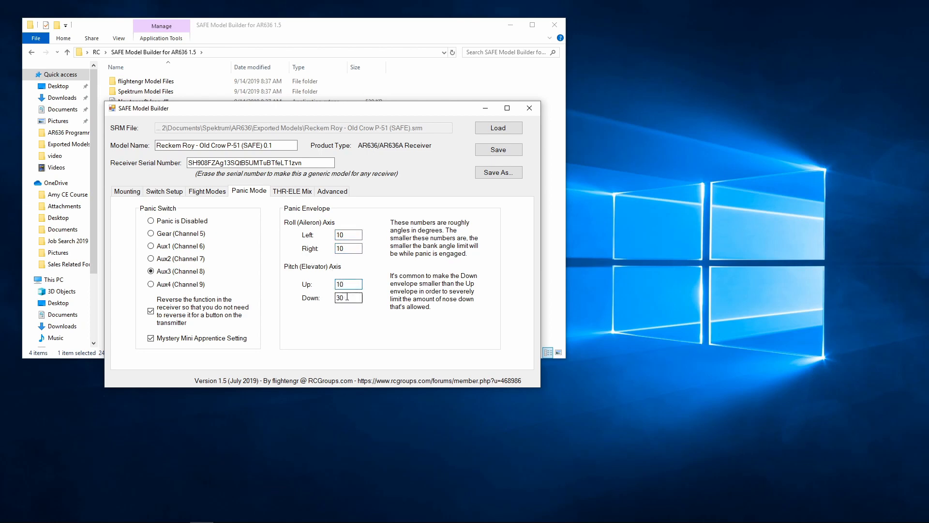
{"action": "type", "text": "10"}
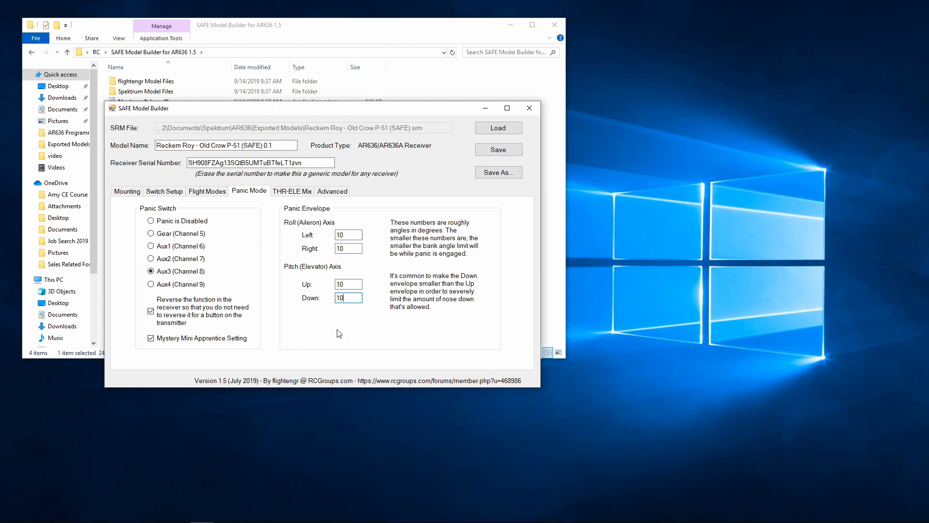
{"action": "type", "text": "5"}
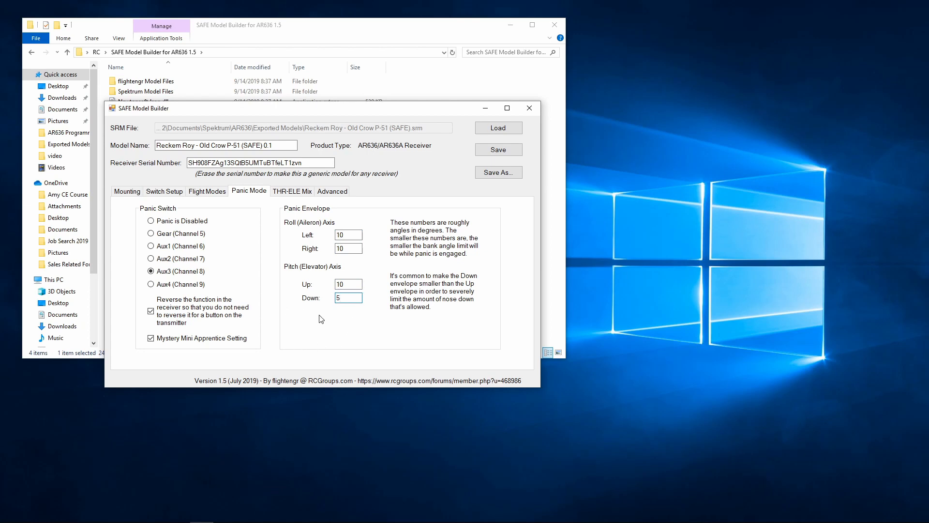
{"action": "mouse_move", "coordinate": [302, 320]}
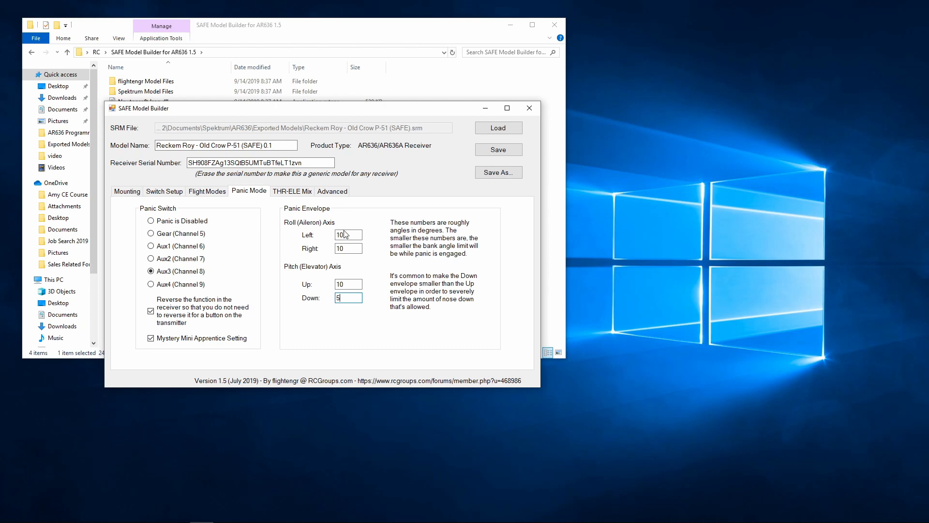
{"action": "mouse_move", "coordinate": [356, 232]}
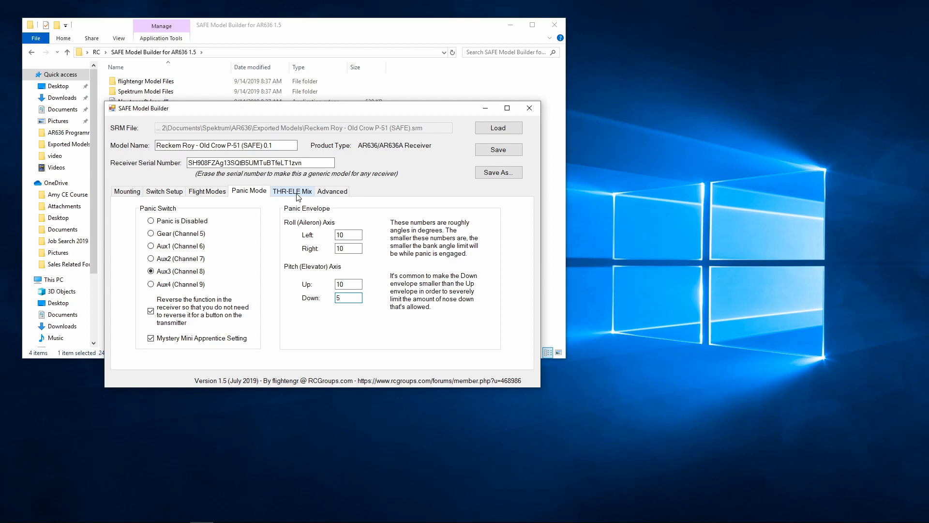
Show the THR-ELE Mix settings with low end below 10% and high end above 90%
{"action": "left_click", "coordinate": [292, 191]}
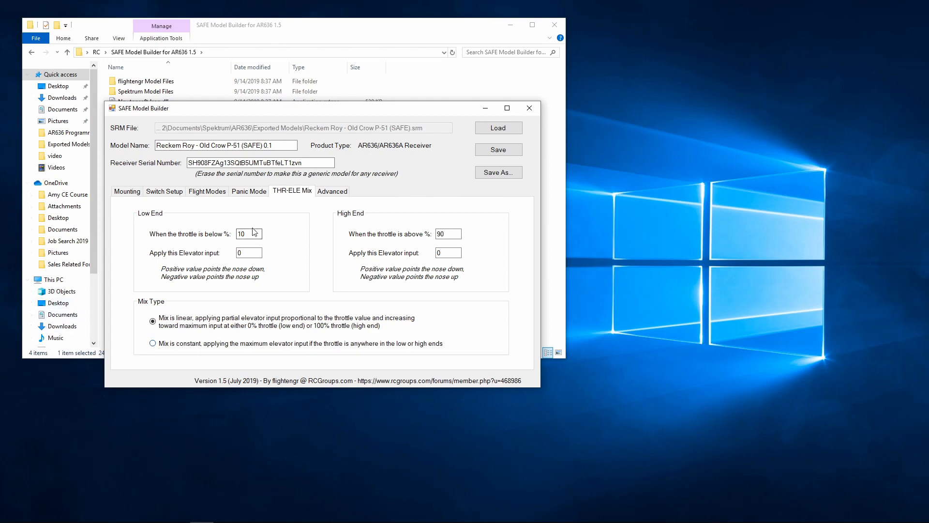
{"action": "mouse_move", "coordinate": [228, 249]}
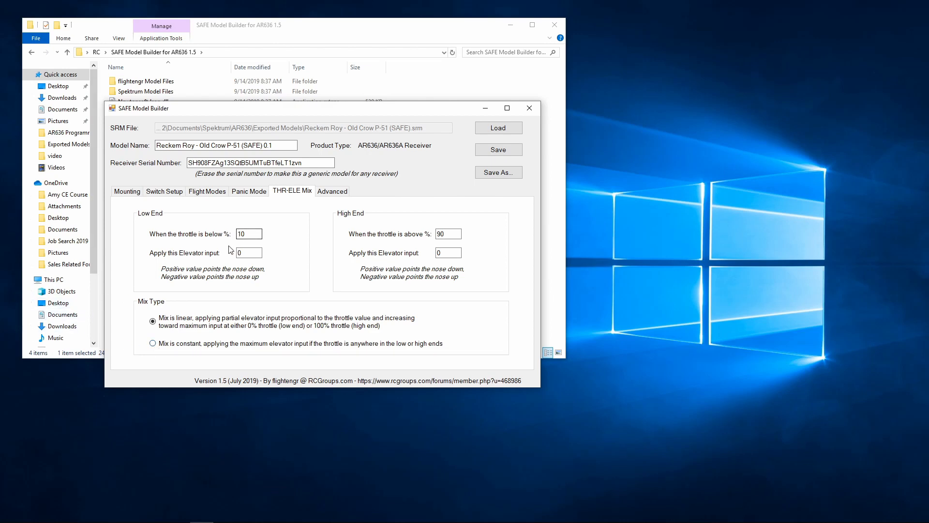
Apply a high-end elevator input of -10 for throttle above 90%
{"action": "left_click", "coordinate": [249, 252]}
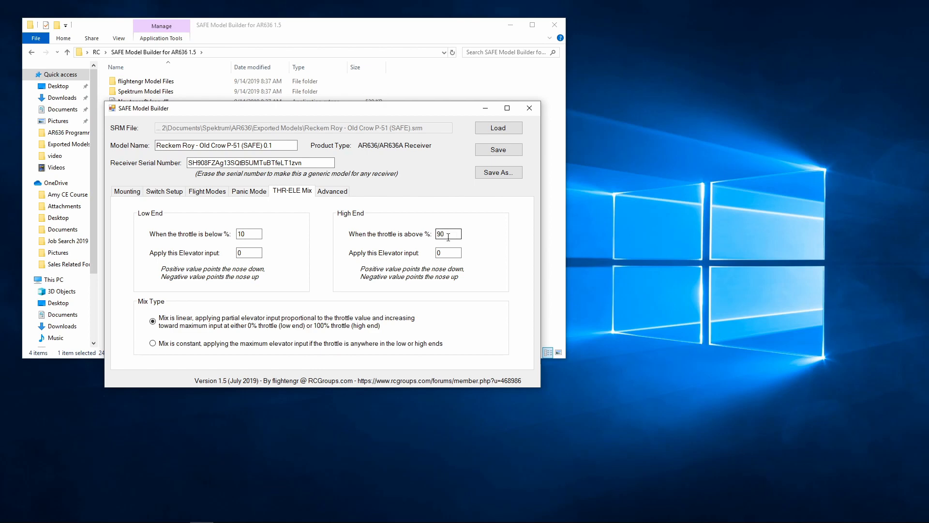
{"action": "left_click", "coordinate": [449, 253]}
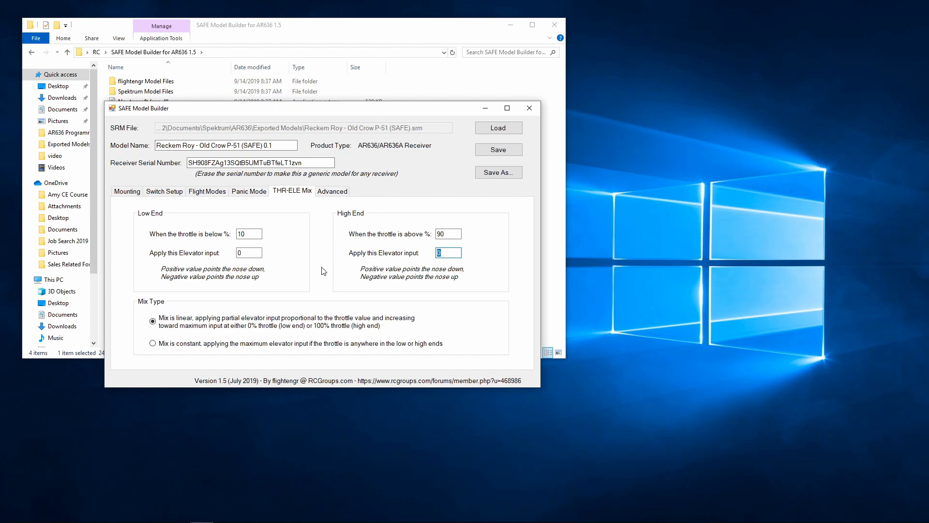
{"action": "mouse_move", "coordinate": [446, 277]}
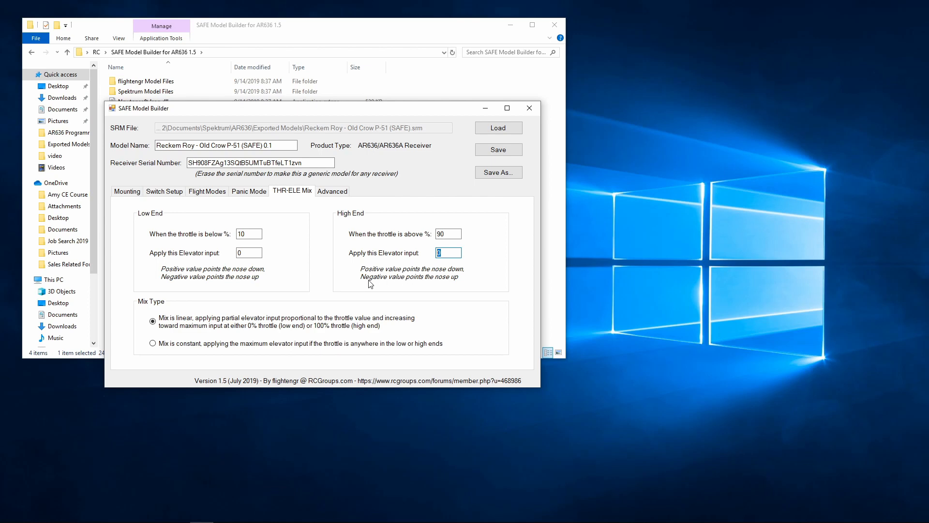
{"action": "mouse_move", "coordinate": [463, 285]}
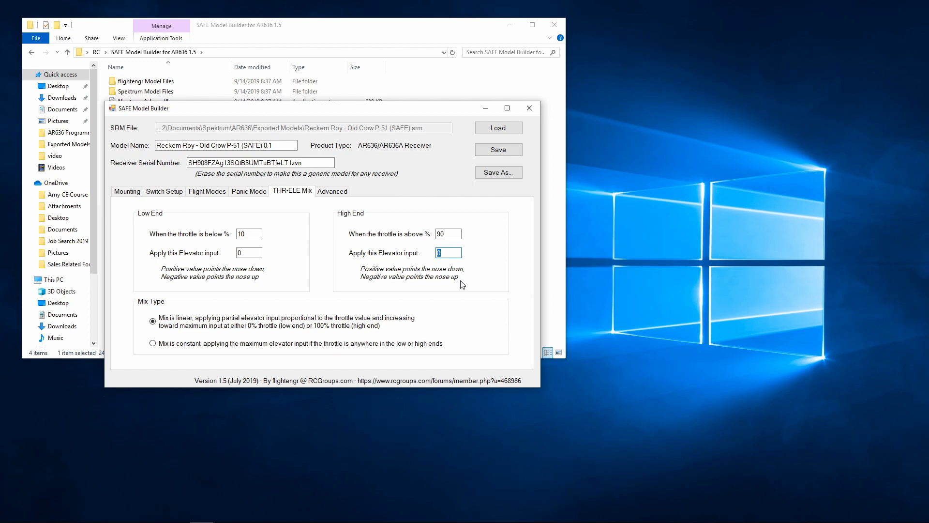
{"action": "type", "text": "-"}
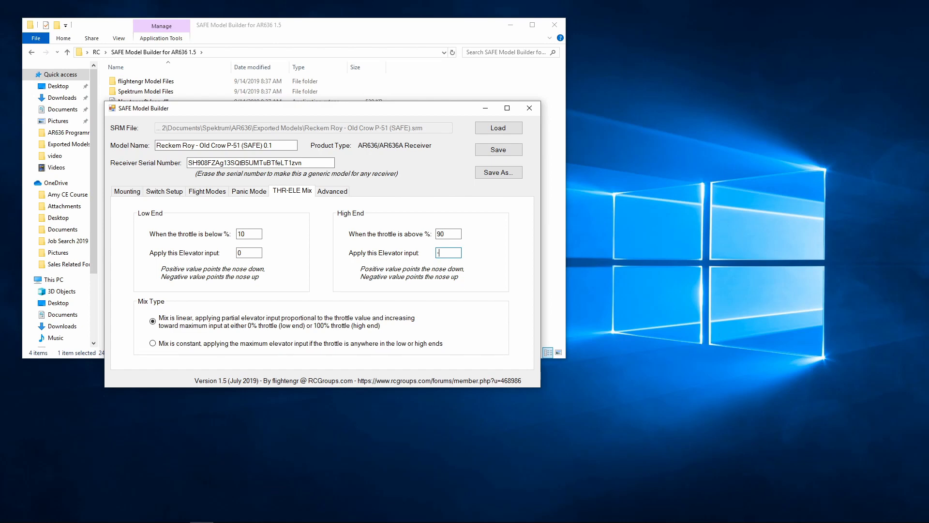
{"action": "type", "text": "10"}
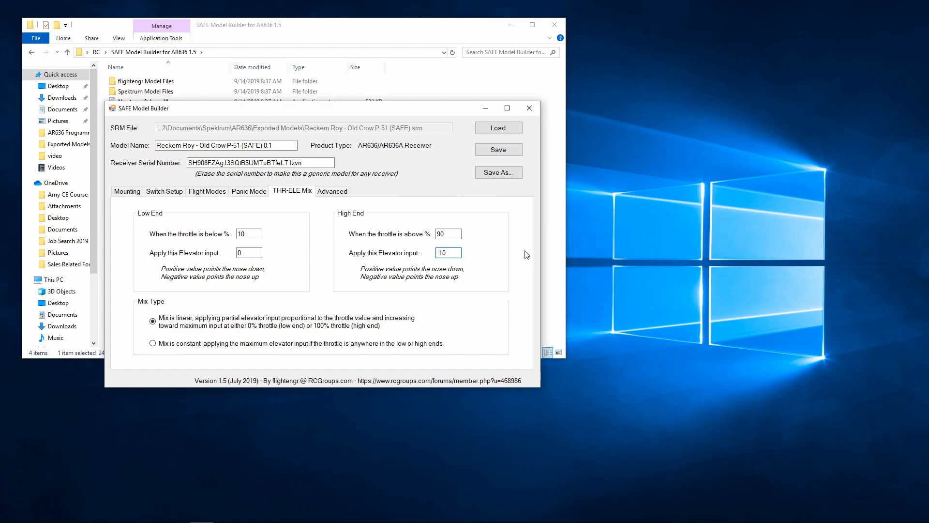
{"action": "left_click", "coordinate": [448, 253]}
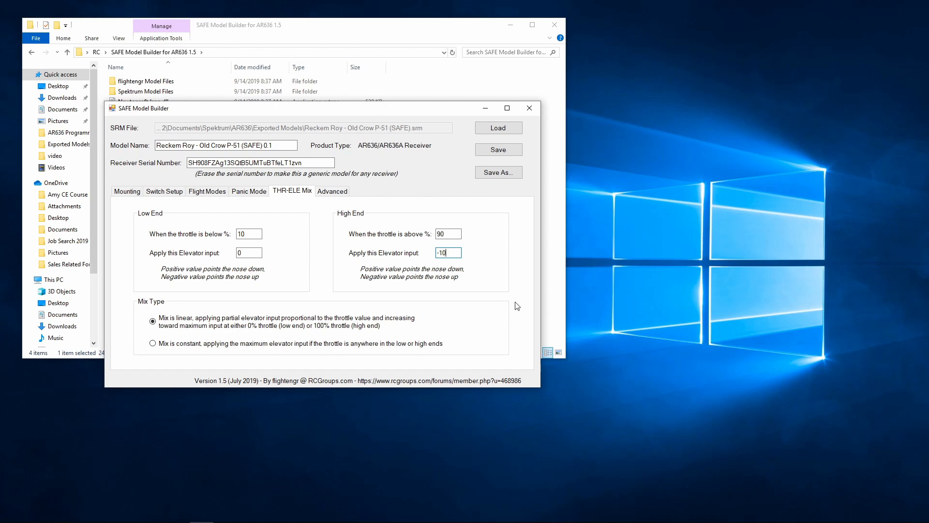
{"action": "mouse_move", "coordinate": [517, 303]}
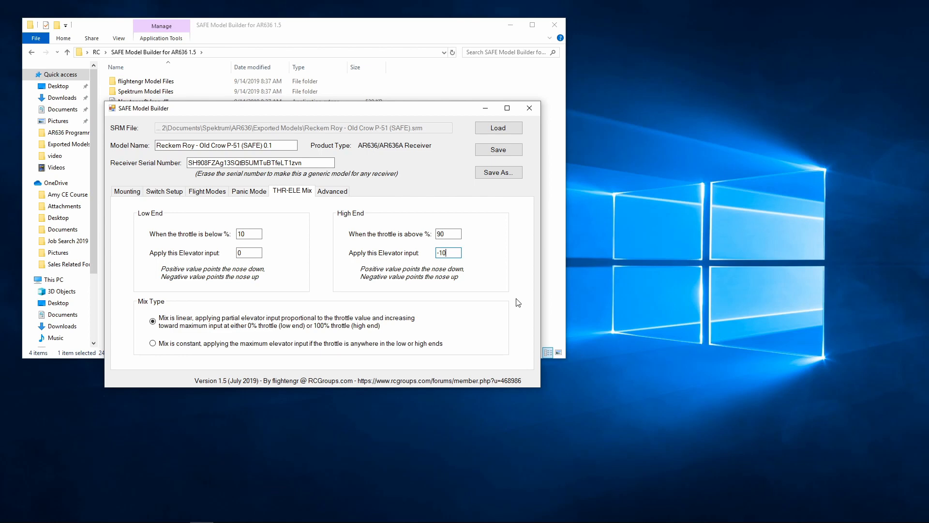
{"action": "mouse_move", "coordinate": [376, 190]}
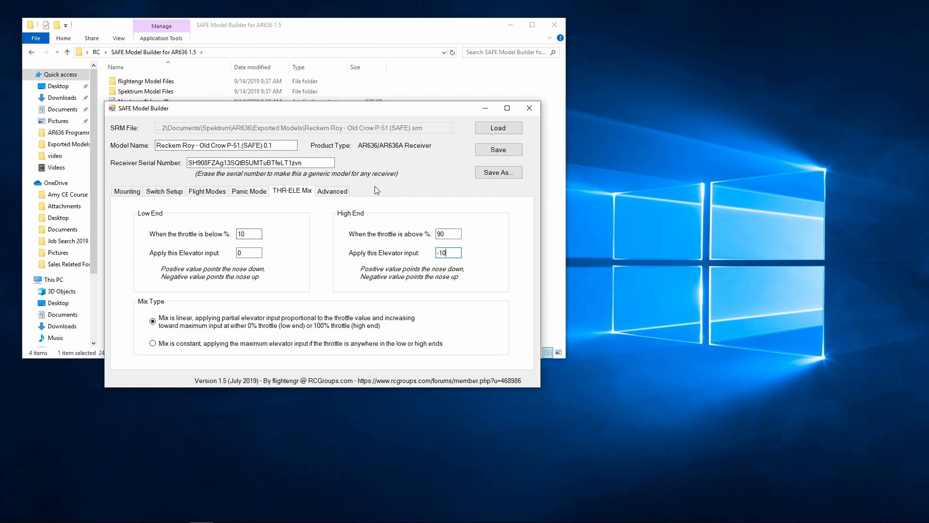
{"action": "mouse_move", "coordinate": [308, 249]}
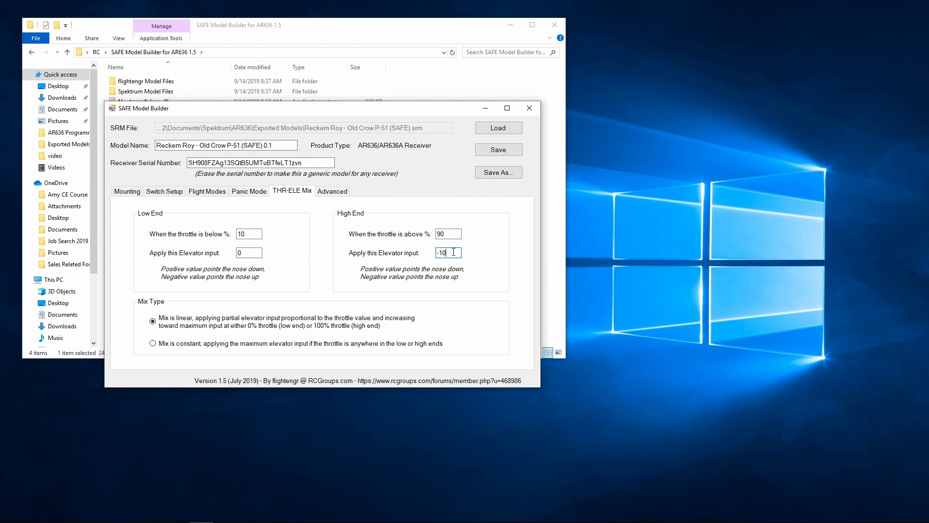
{"action": "left_click", "coordinate": [332, 191]}
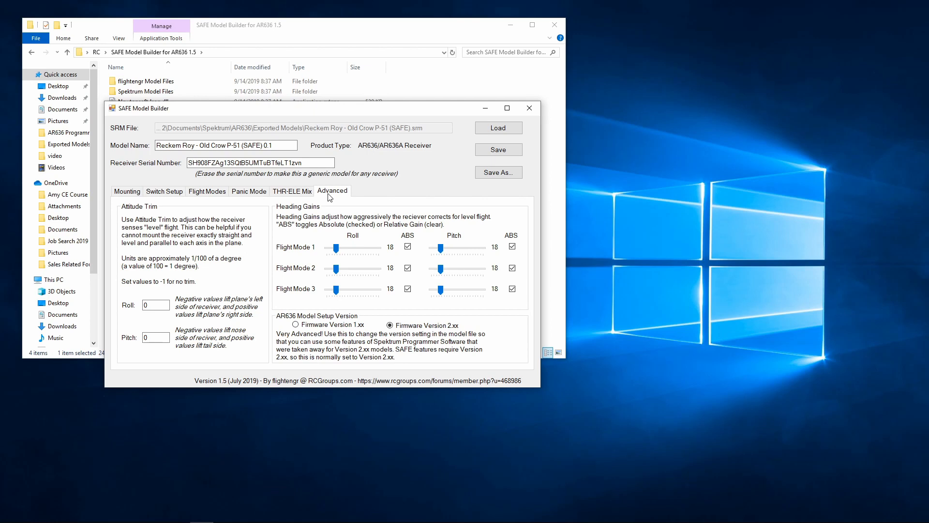
{"action": "mouse_move", "coordinate": [269, 233]}
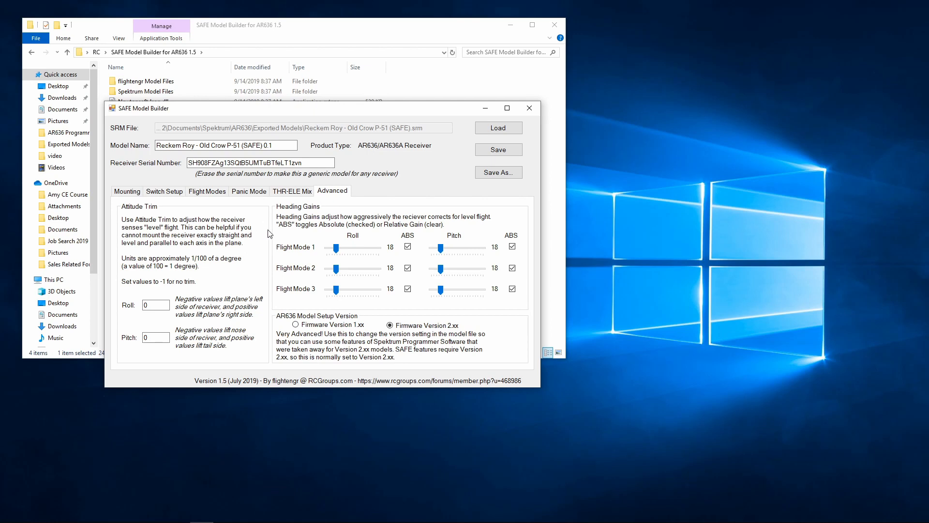
{"action": "mouse_move", "coordinate": [334, 234]}
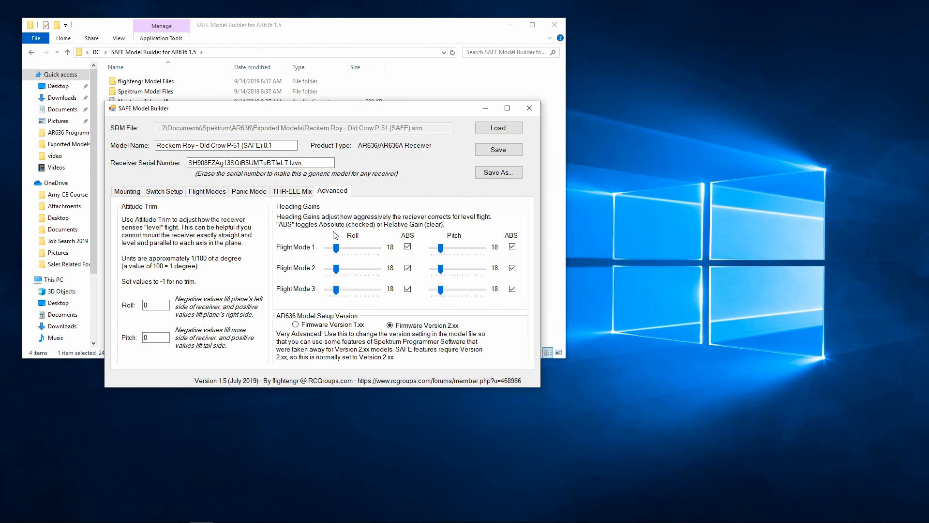
{"action": "mouse_move", "coordinate": [286, 207]}
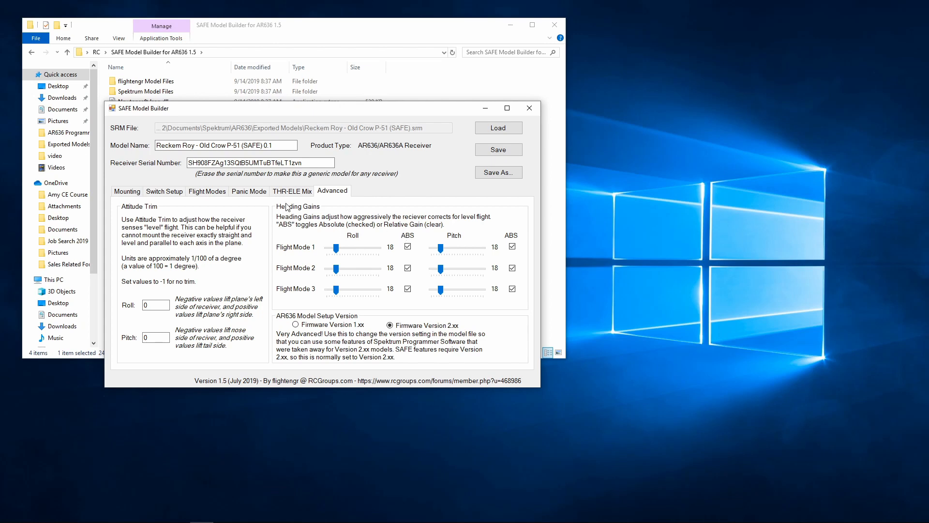
{"action": "mouse_move", "coordinate": [285, 227]}
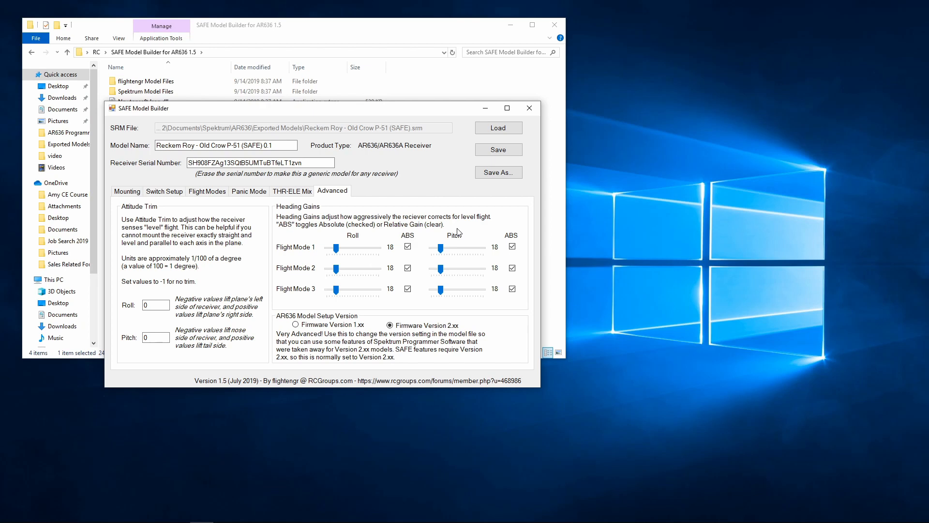
{"action": "mouse_move", "coordinate": [292, 251]}
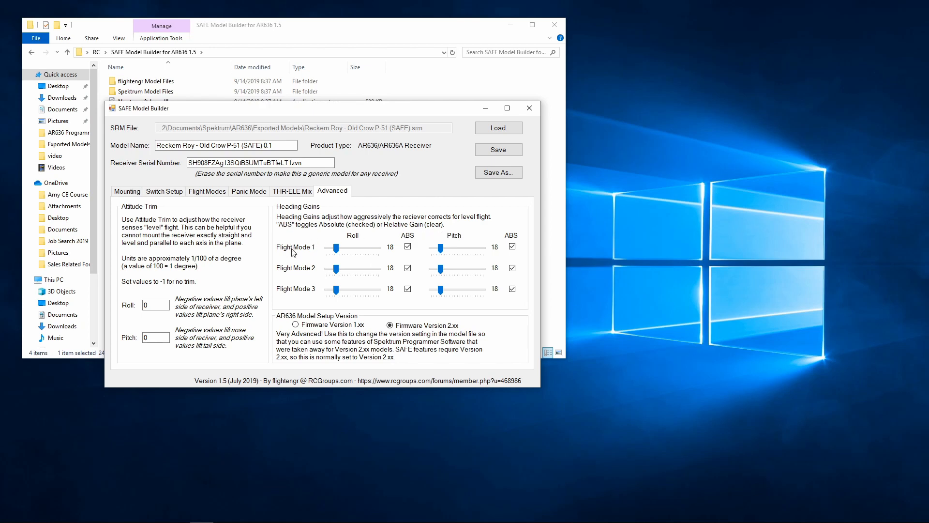
{"action": "mouse_move", "coordinate": [347, 299]}
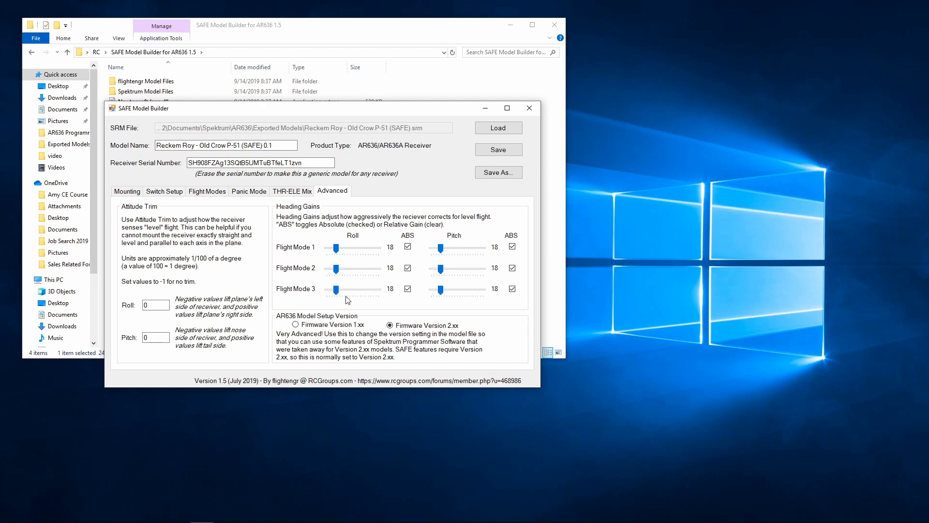
{"action": "mouse_move", "coordinate": [488, 250]}
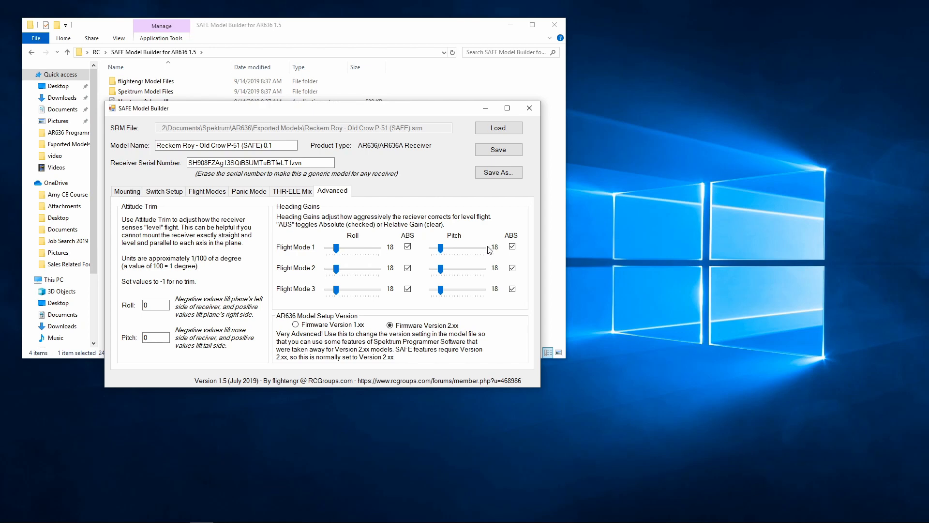
{"action": "mouse_move", "coordinate": [389, 287]}
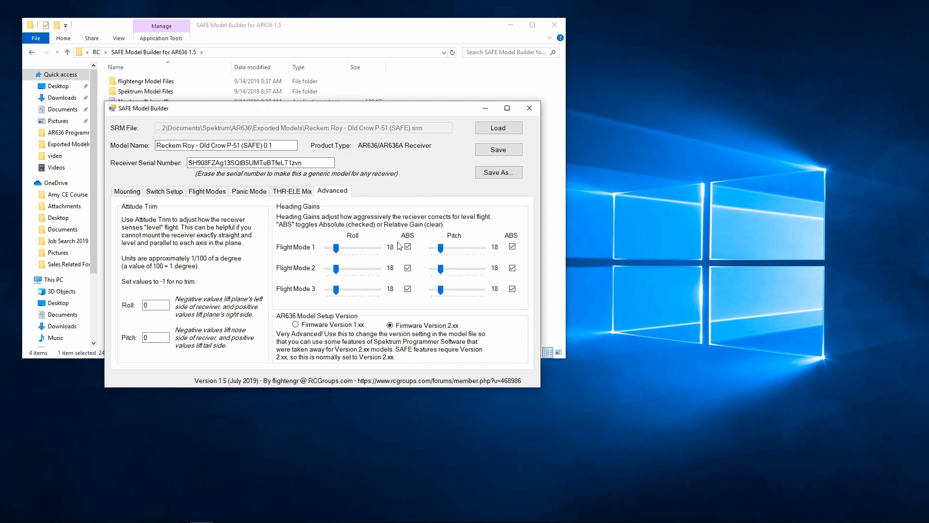
{"action": "mouse_move", "coordinate": [391, 295]}
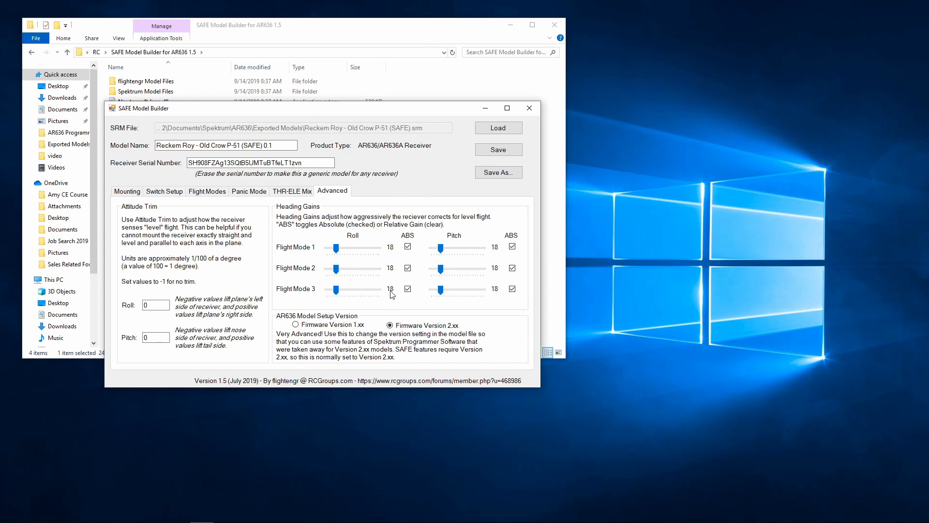
{"action": "mouse_move", "coordinate": [445, 239]}
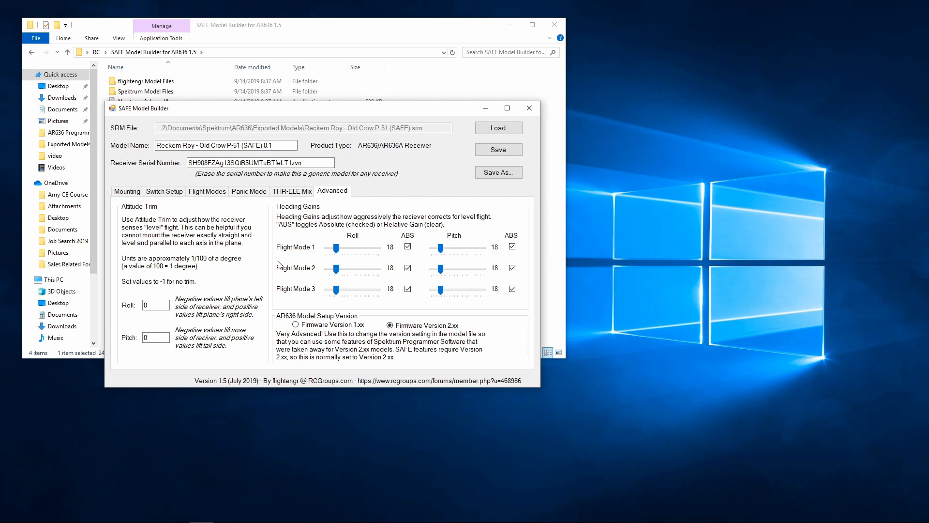
{"action": "mouse_move", "coordinate": [290, 303]}
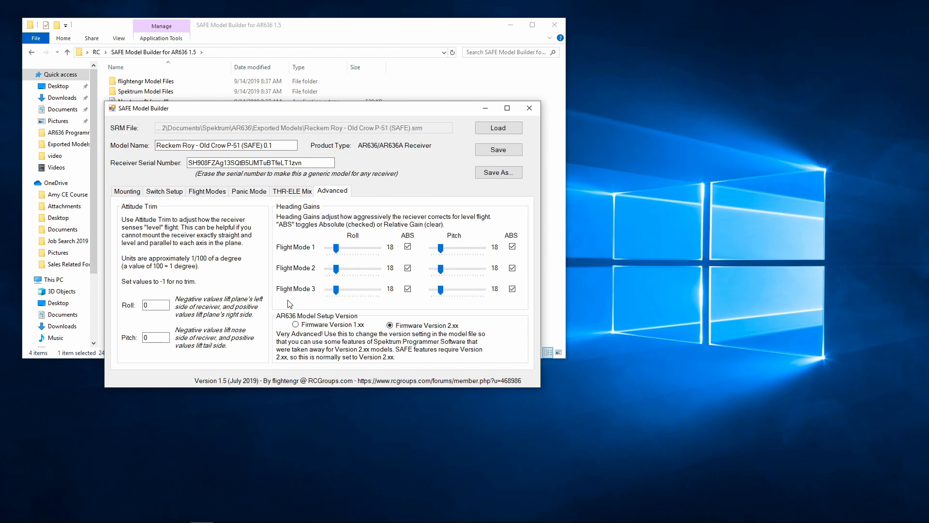
{"action": "mouse_move", "coordinate": [237, 290]}
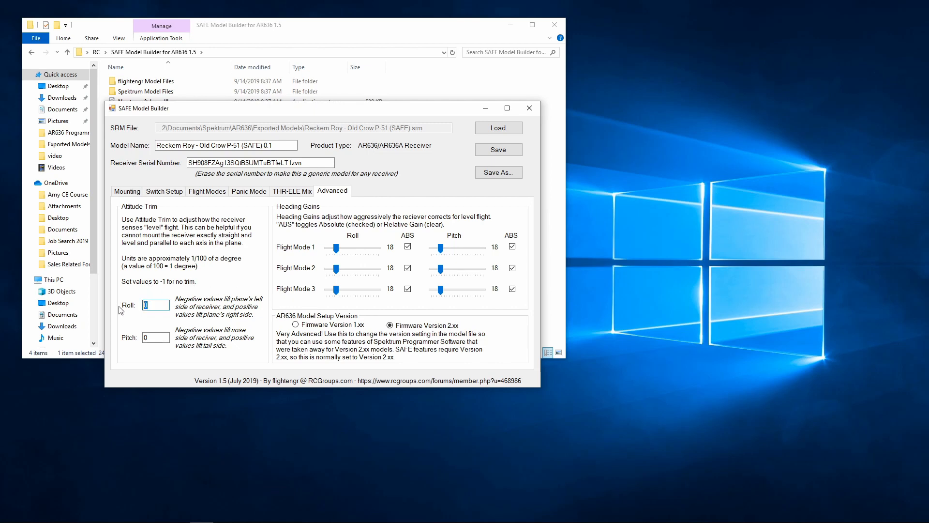
Enter -1 for the roll and pitch attitude trim values
{"action": "type", "text": "-1"}
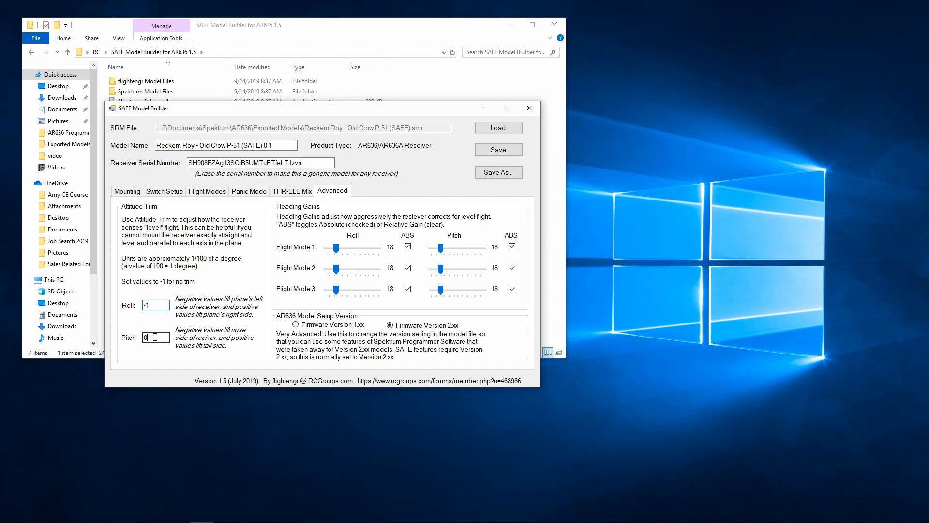
{"action": "type", "text": "-1"}
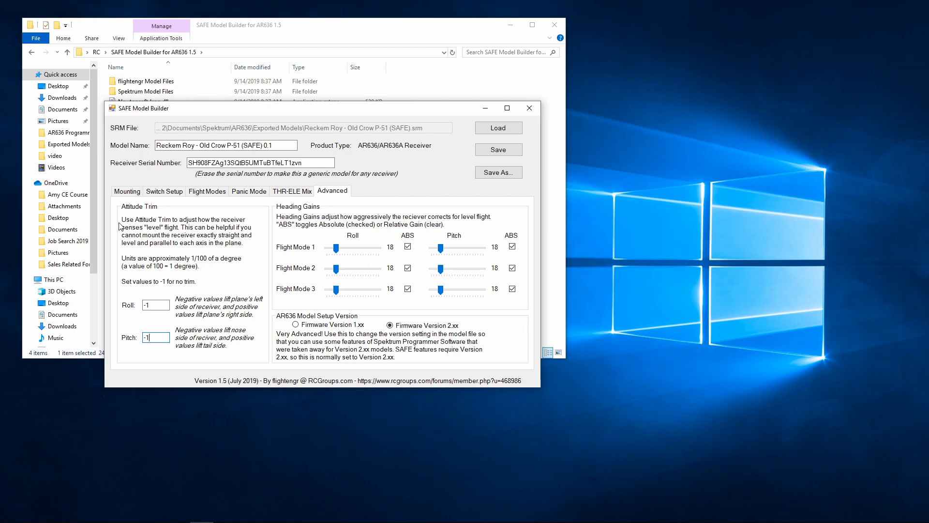
{"action": "mouse_move", "coordinate": [137, 224]}
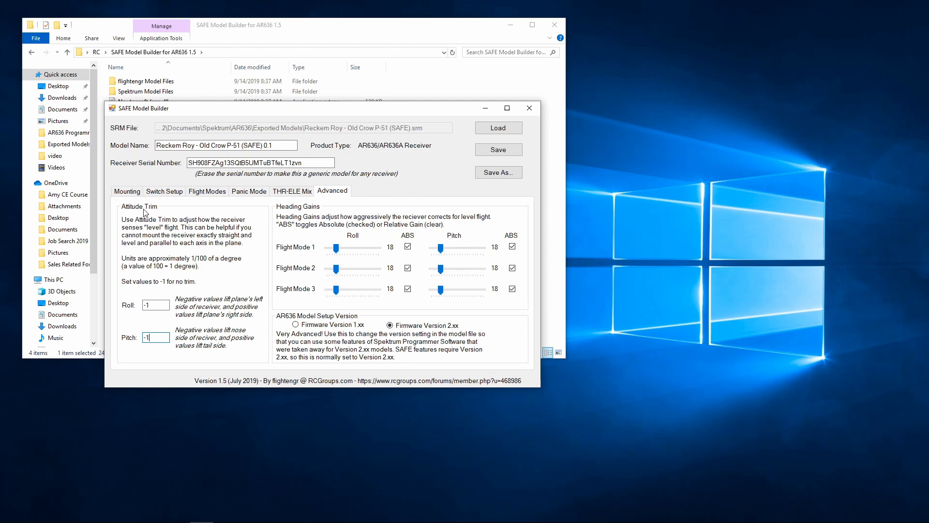
{"action": "mouse_move", "coordinate": [266, 214]}
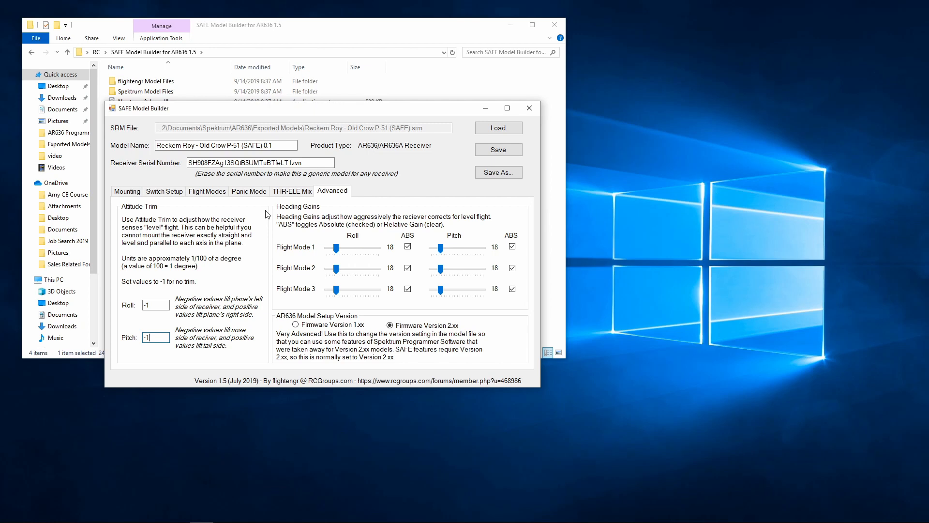
{"action": "mouse_move", "coordinate": [178, 288]}
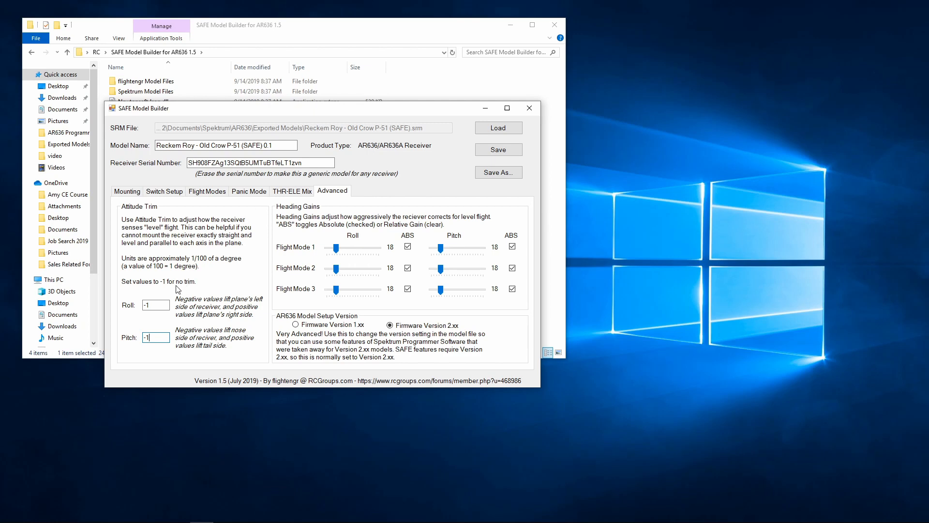
{"action": "mouse_move", "coordinate": [226, 282]}
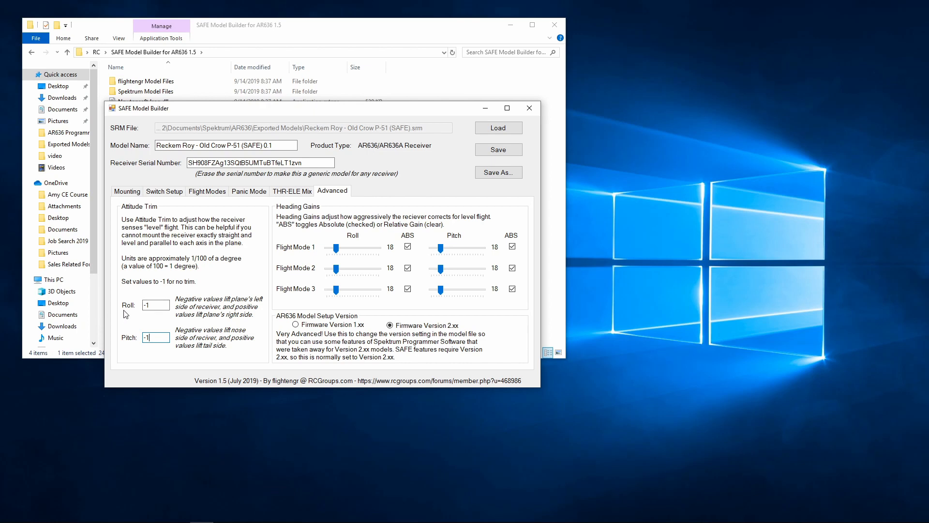
{"action": "mouse_move", "coordinate": [128, 319]}
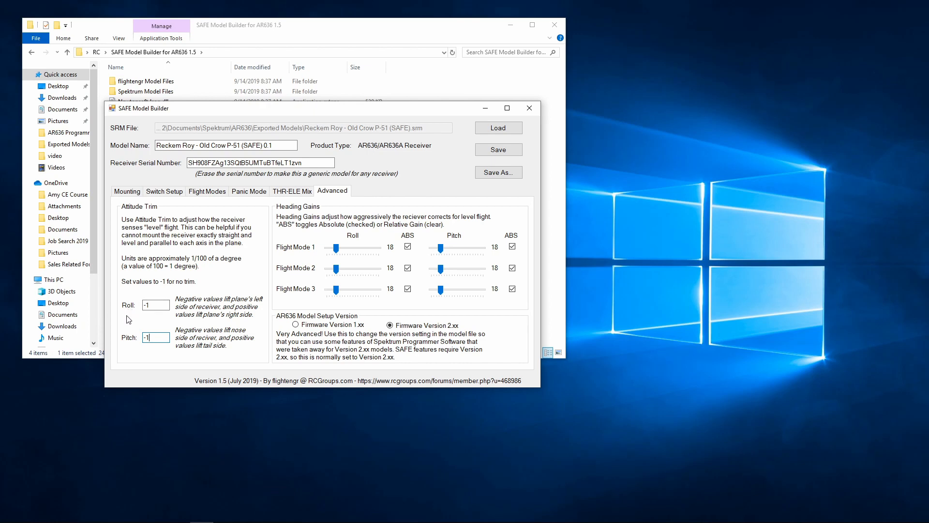
{"action": "mouse_move", "coordinate": [121, 313]}
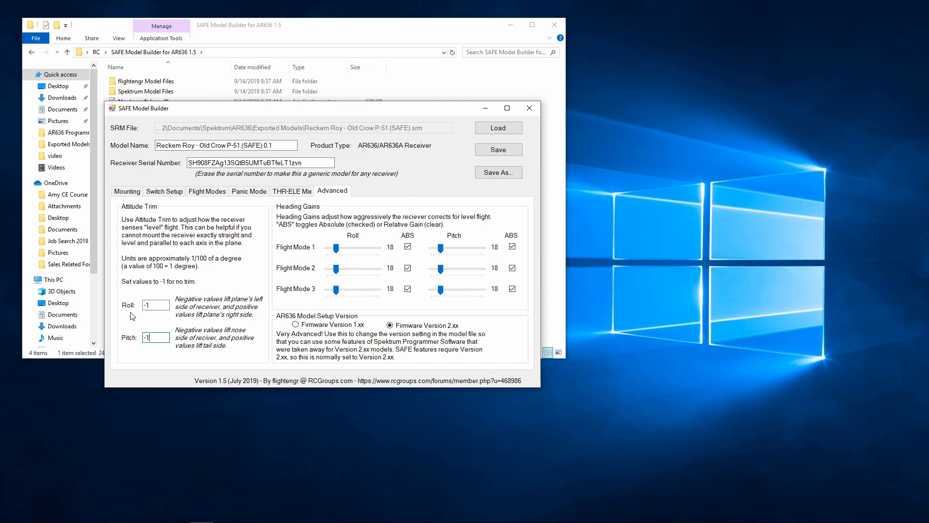
{"action": "mouse_move", "coordinate": [129, 262]}
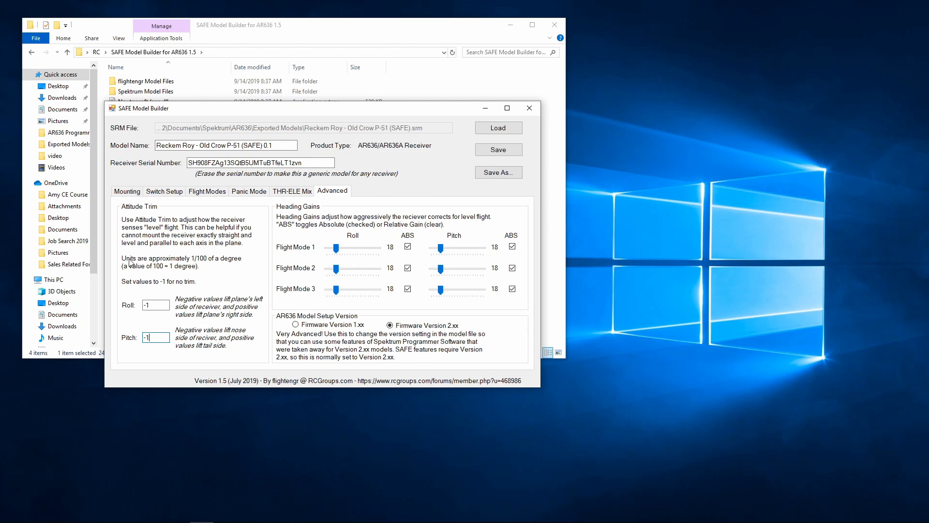
{"action": "mouse_move", "coordinate": [223, 271]}
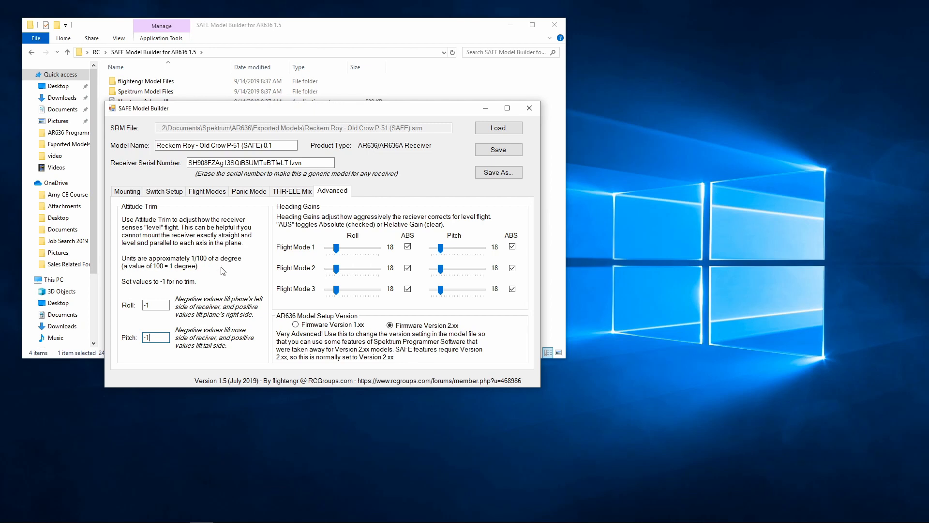
{"action": "mouse_move", "coordinate": [254, 264]}
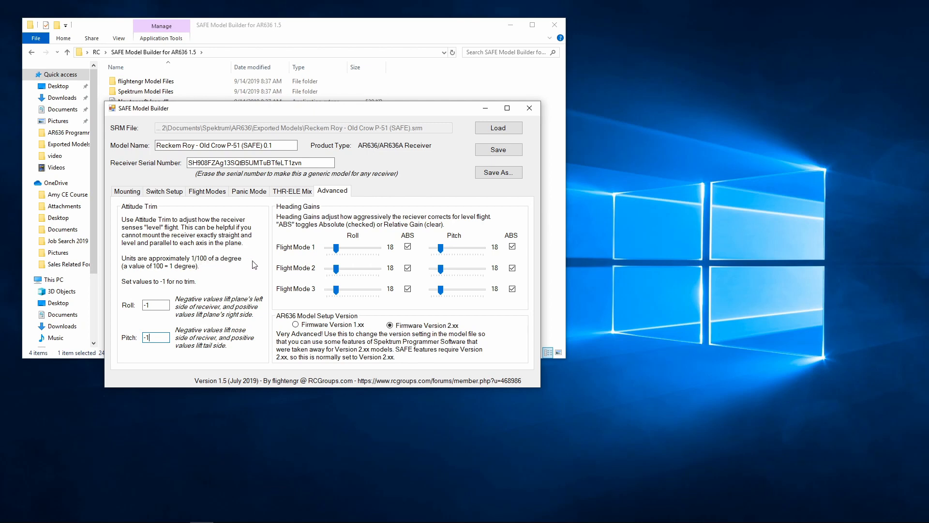
{"action": "mouse_move", "coordinate": [148, 278]}
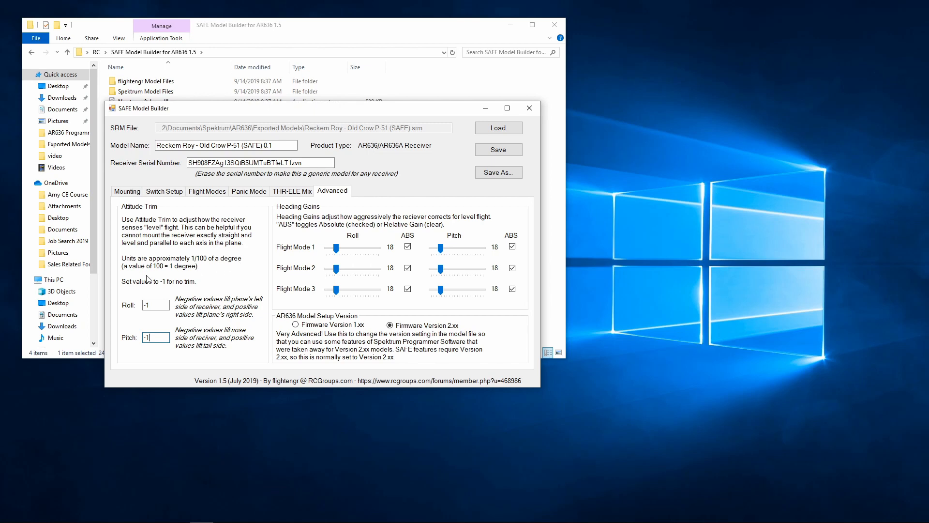
{"action": "mouse_move", "coordinate": [161, 274]}
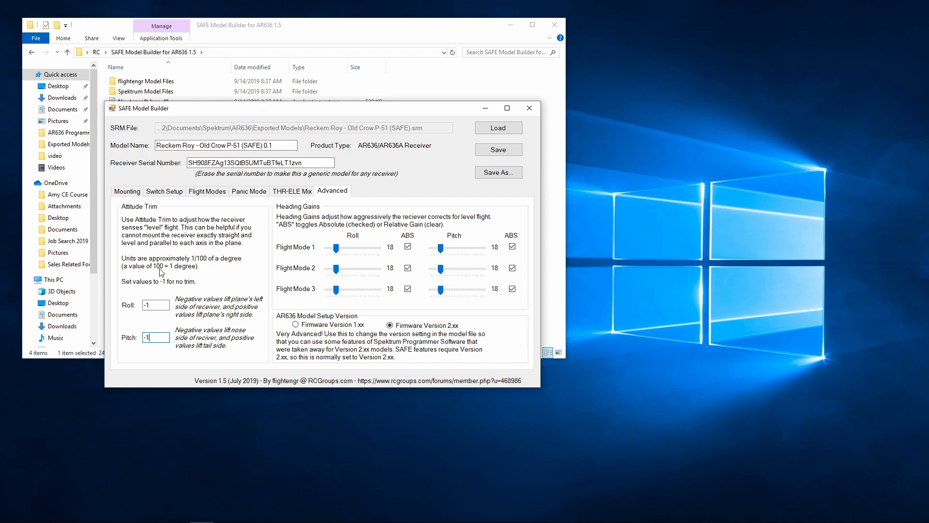
{"action": "mouse_move", "coordinate": [185, 232]}
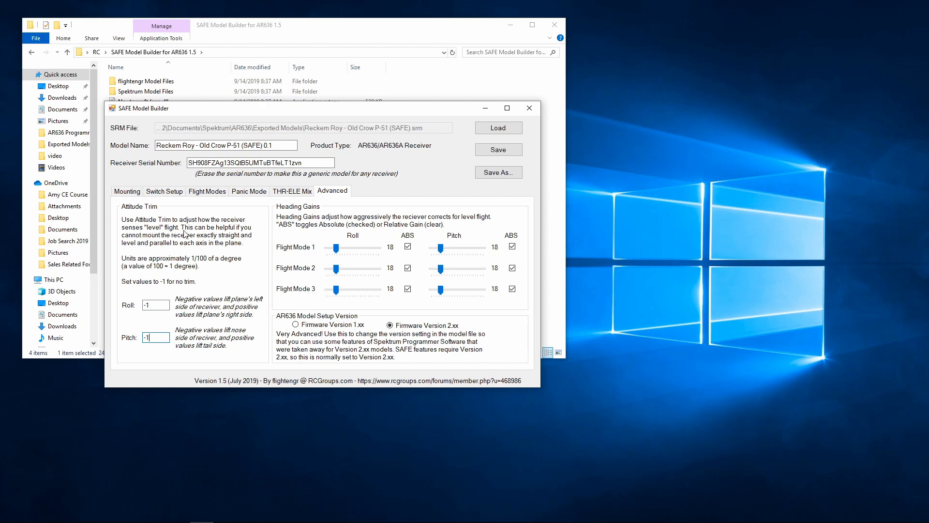
{"action": "mouse_move", "coordinate": [257, 239]}
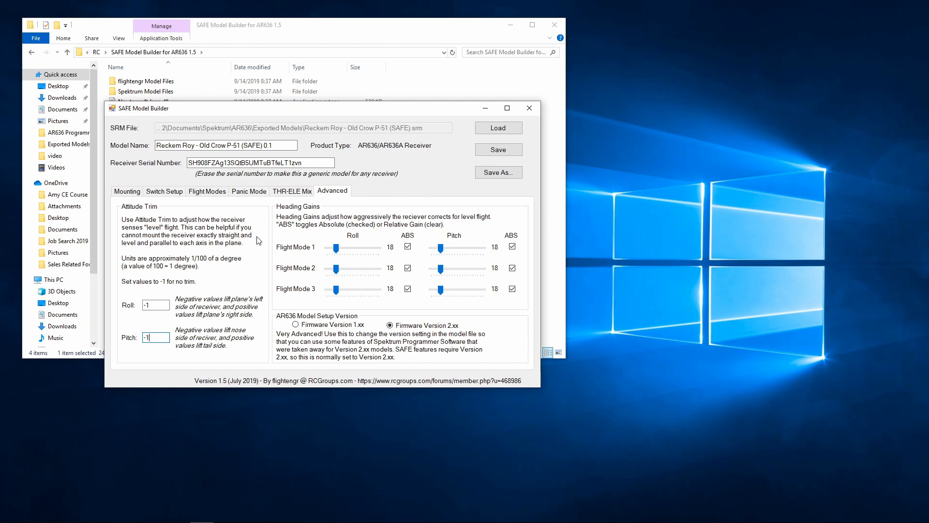
{"action": "mouse_move", "coordinate": [219, 362]}
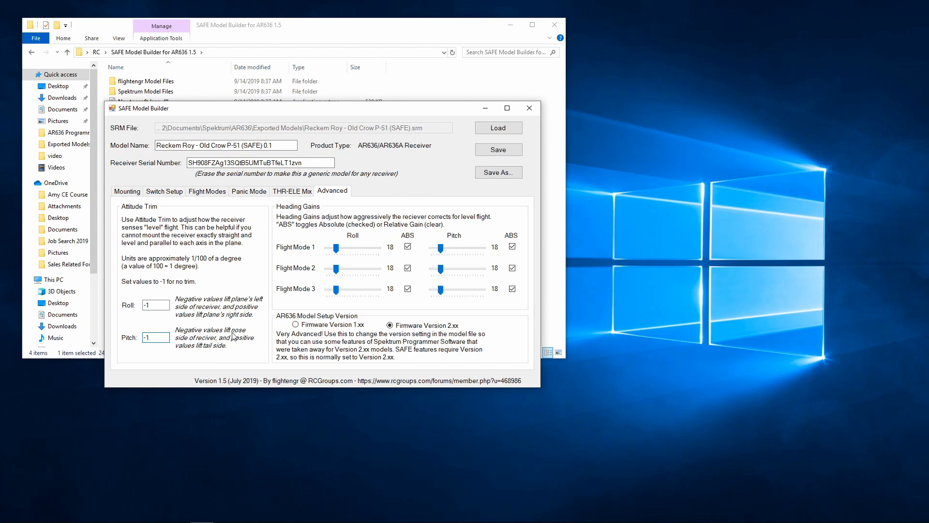
{"action": "mouse_move", "coordinate": [184, 356]}
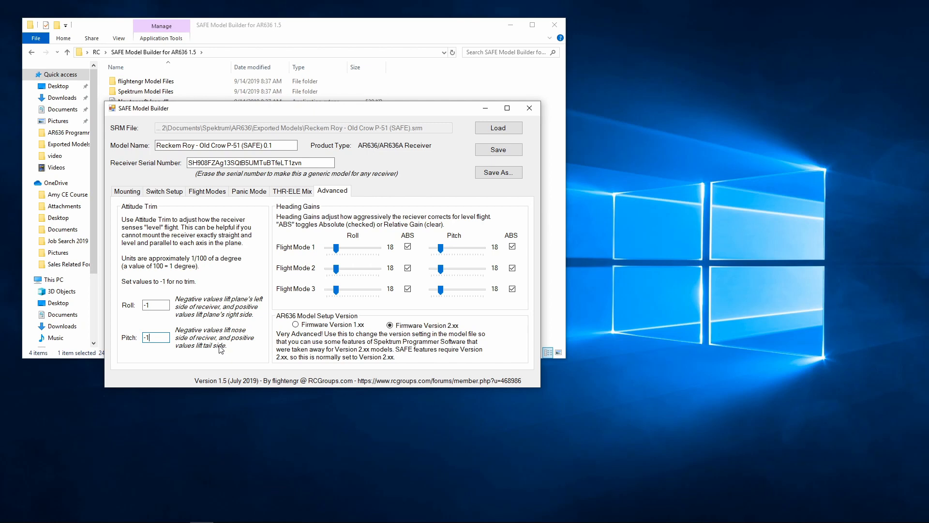
{"action": "mouse_move", "coordinate": [234, 333]}
{"action": "type", "text": "000"}
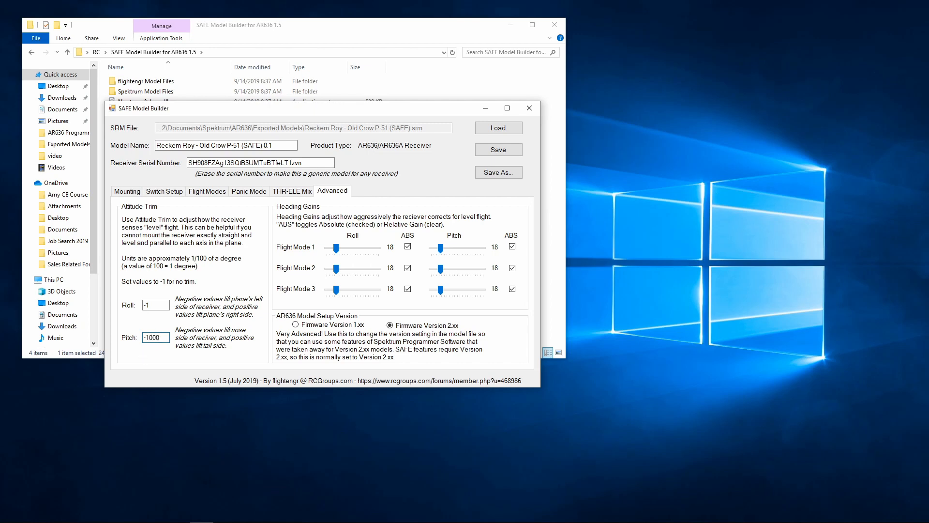
{"action": "left_click", "coordinate": [156, 337]}
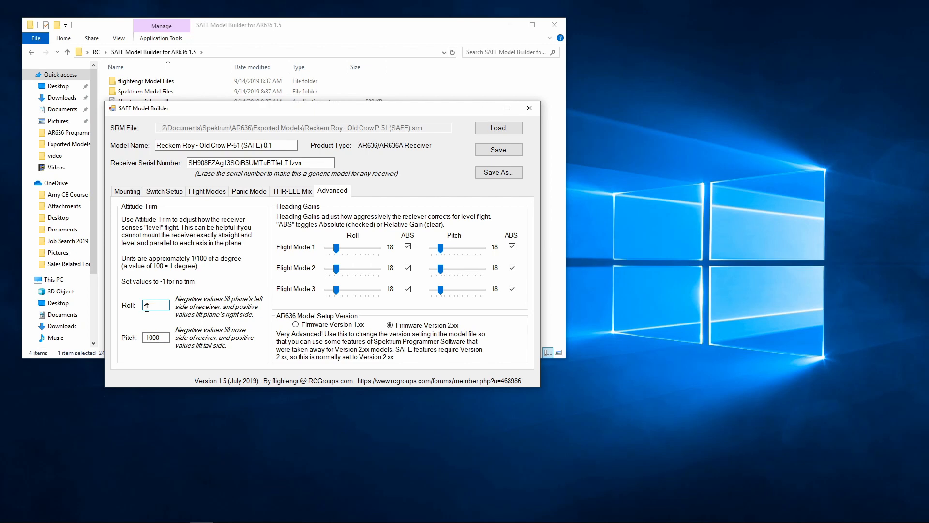
{"action": "type", "text": "-1"}
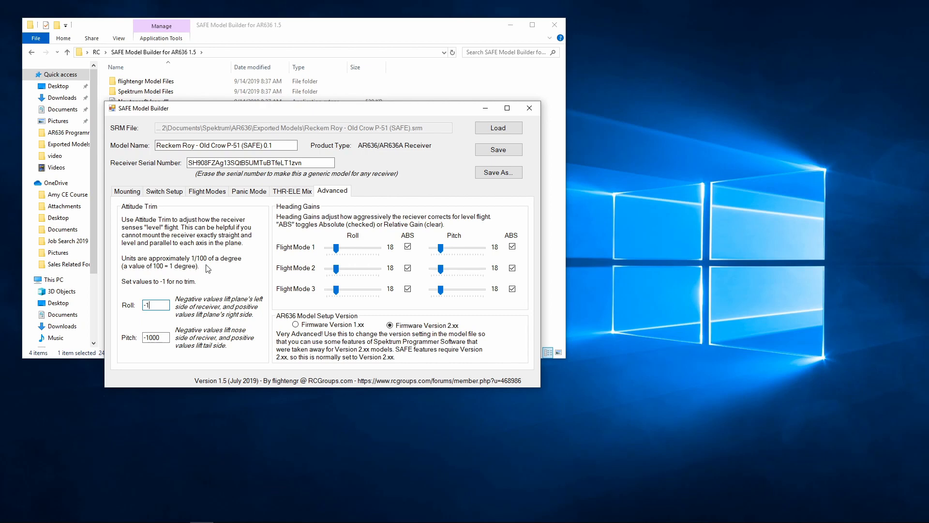
{"action": "mouse_move", "coordinate": [218, 278]}
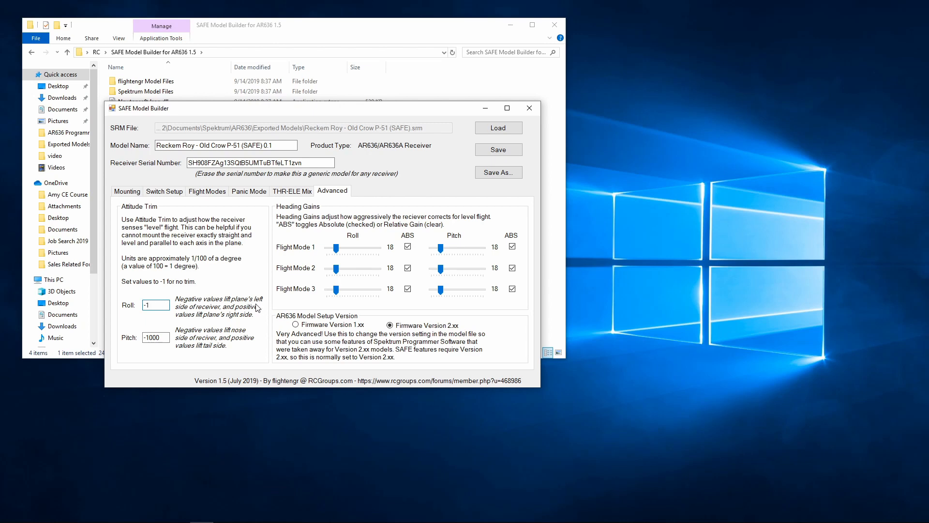
{"action": "mouse_move", "coordinate": [238, 314]}
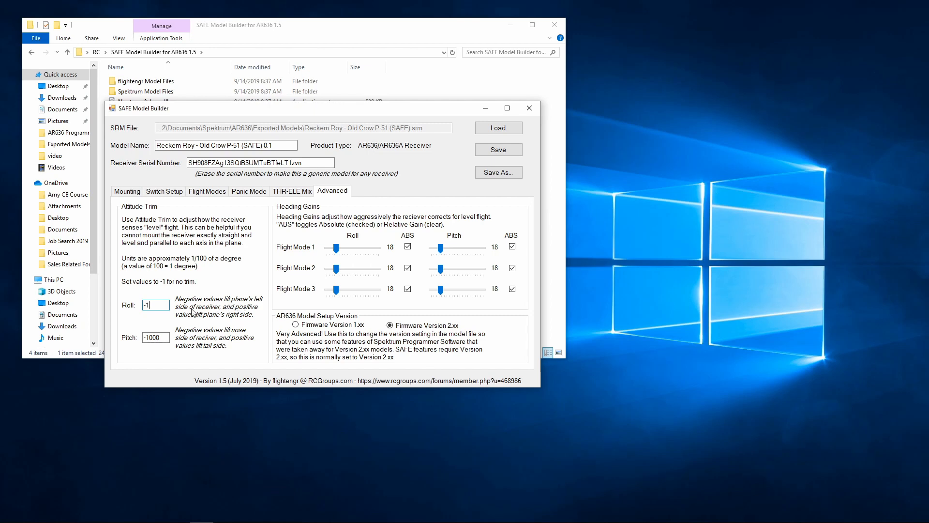
{"action": "mouse_move", "coordinate": [210, 327]}
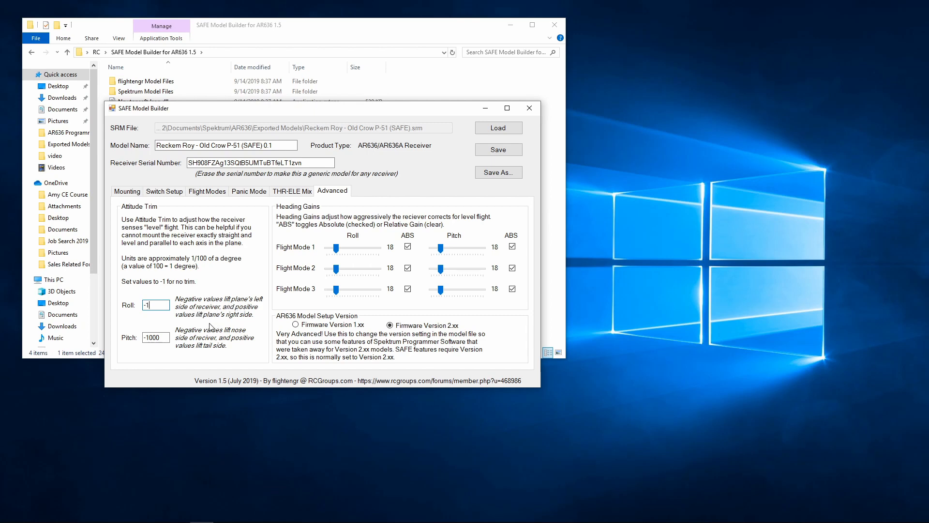
{"action": "mouse_move", "coordinate": [216, 334]}
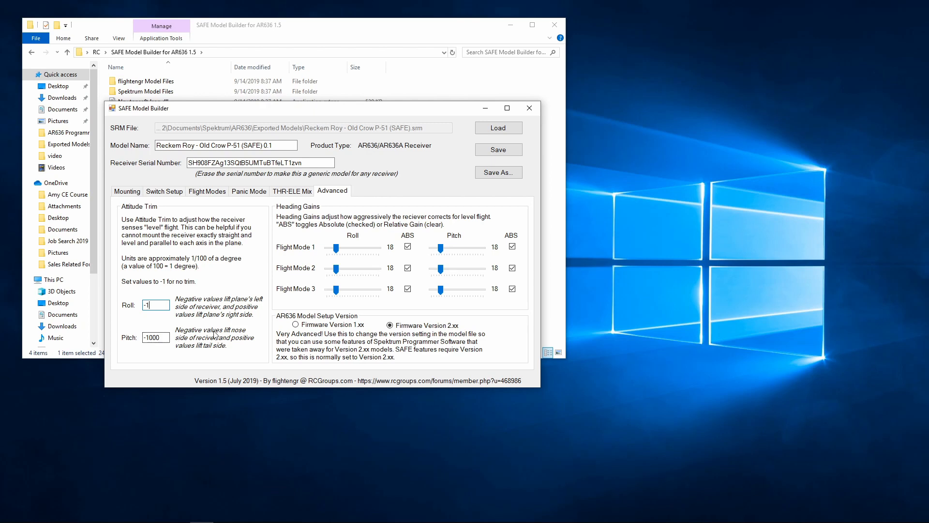
{"action": "mouse_move", "coordinate": [235, 342]}
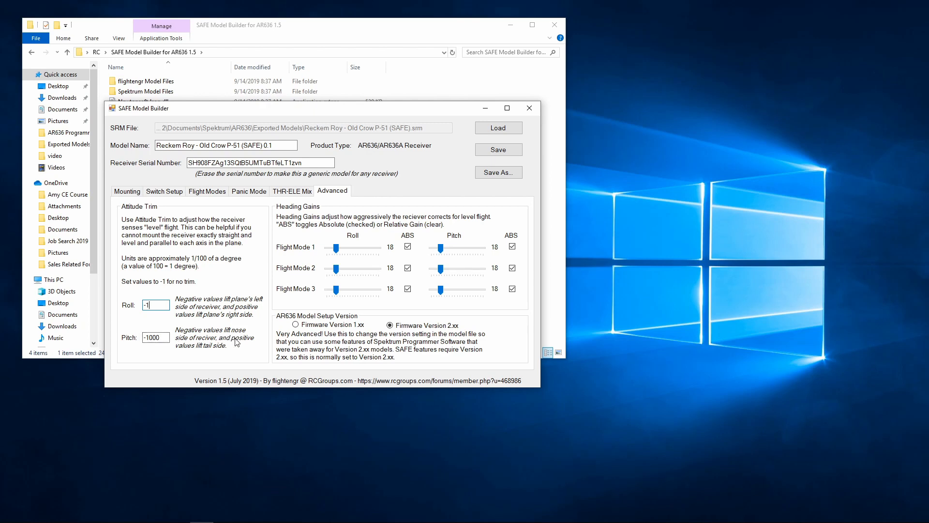
{"action": "mouse_move", "coordinate": [172, 354]}
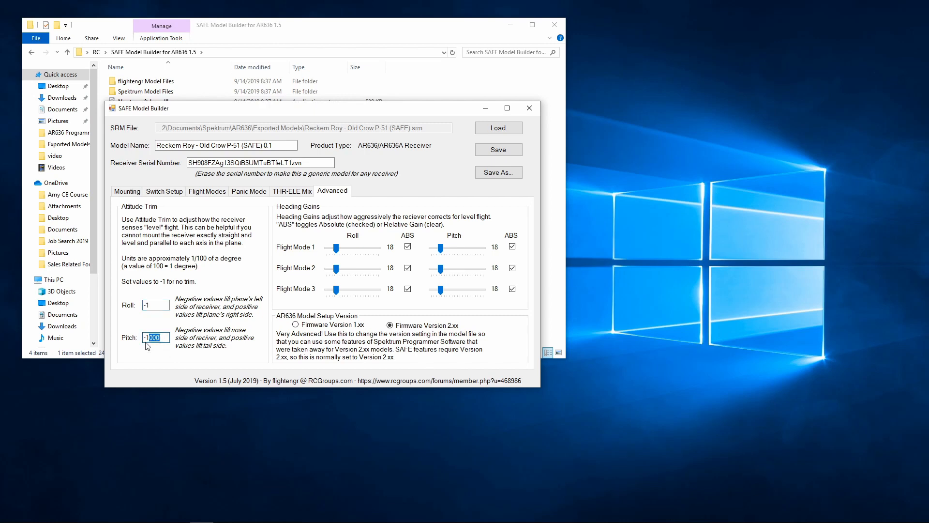
Set the pitch attitude trim back to -1, matching the roll trim
{"action": "type", "text": "-1"}
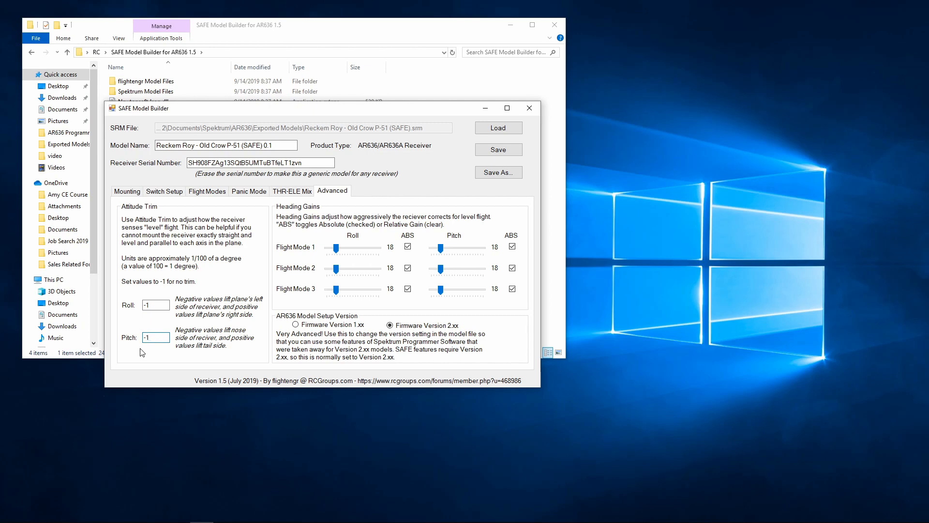
{"action": "mouse_move", "coordinate": [149, 352]}
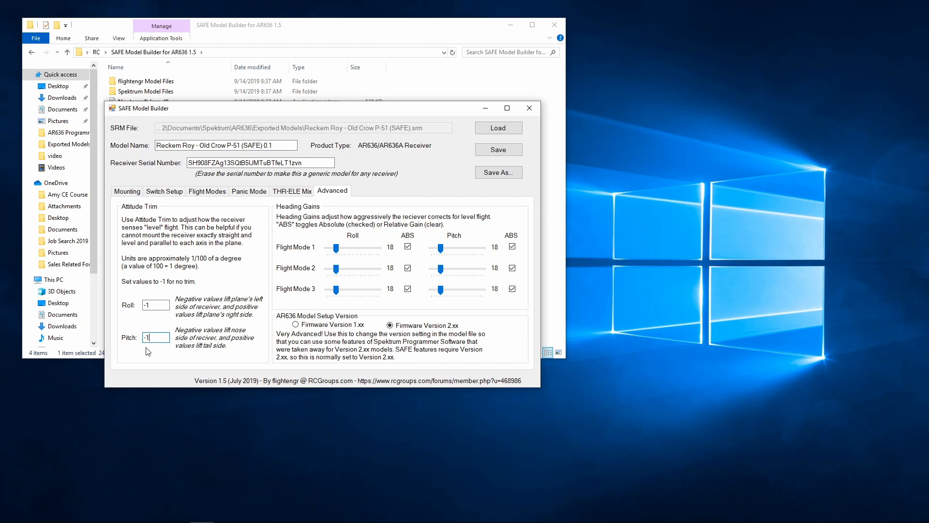
{"action": "mouse_move", "coordinate": [158, 348]}
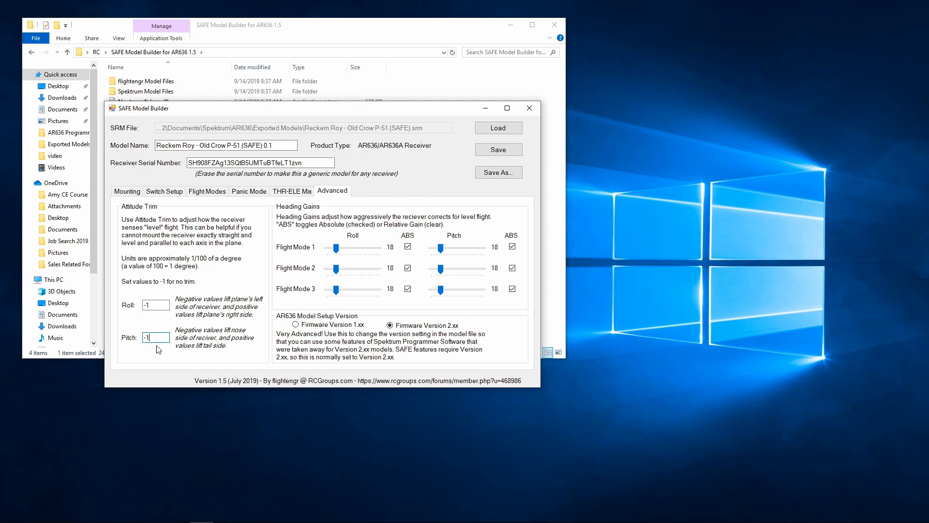
{"action": "mouse_move", "coordinate": [277, 319]}
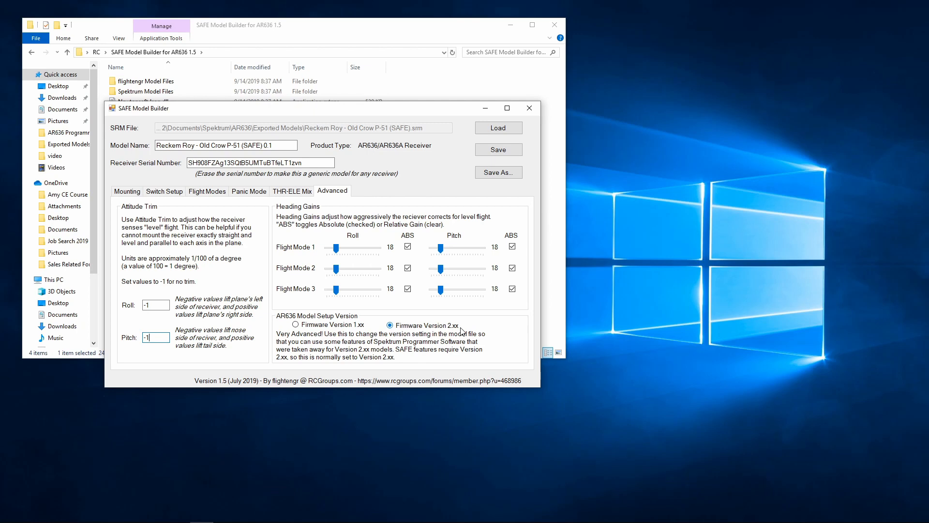
{"action": "mouse_move", "coordinate": [517, 162]}
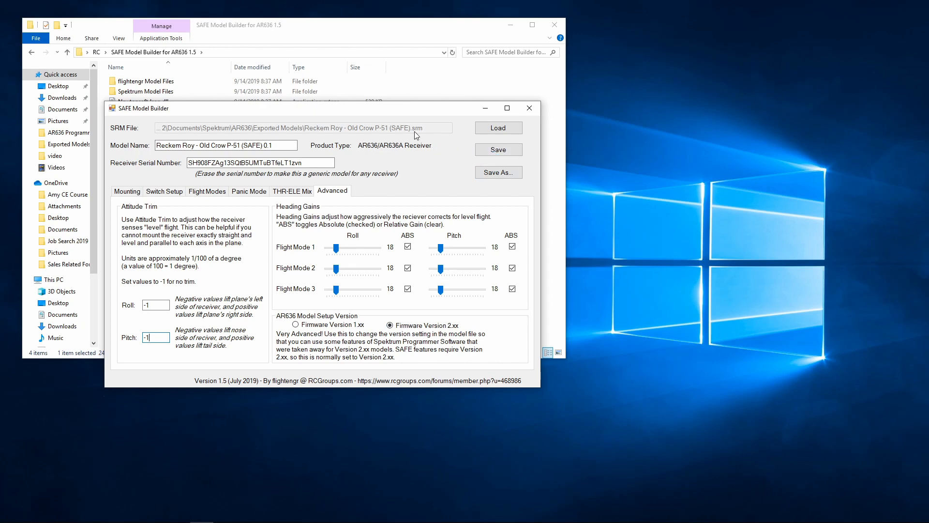
{"action": "mouse_move", "coordinate": [422, 132]}
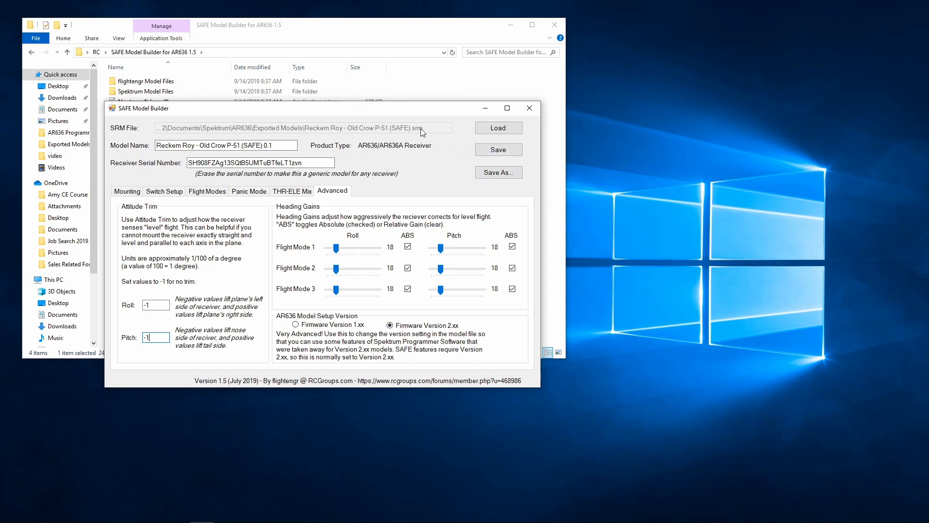
{"action": "mouse_move", "coordinate": [422, 132]}
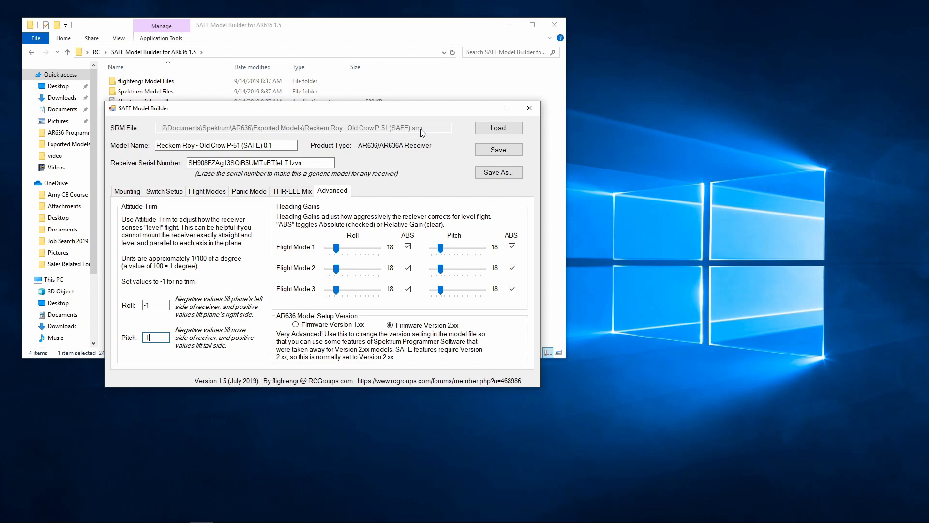
{"action": "mouse_move", "coordinate": [428, 131]}
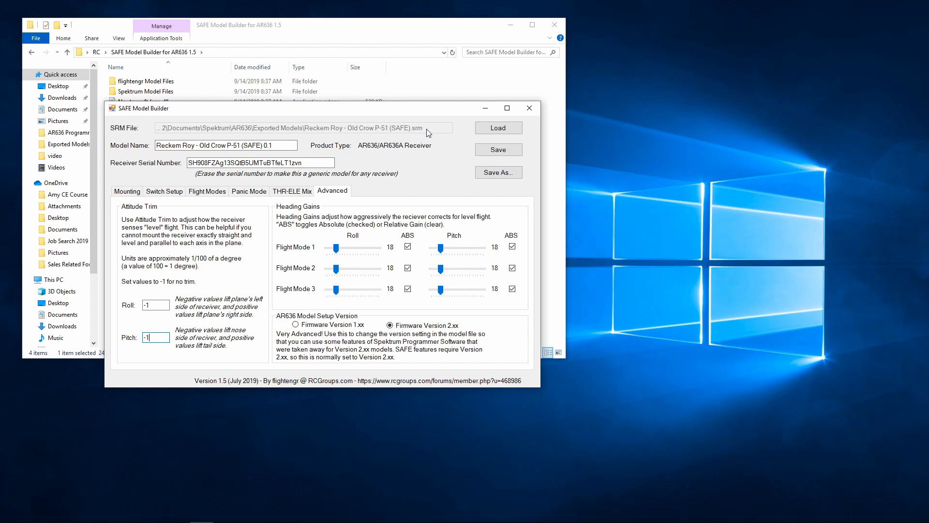
{"action": "mouse_move", "coordinate": [441, 133]}
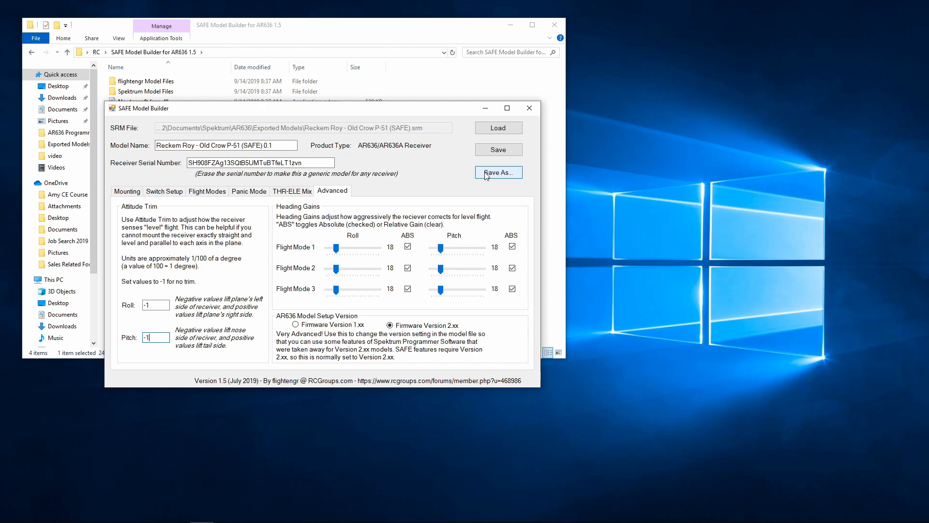
Save the model as 'Reckem Roy - Old Crow P-51 (SAFE) v0.1.srm'
{"action": "left_click", "coordinate": [499, 173]}
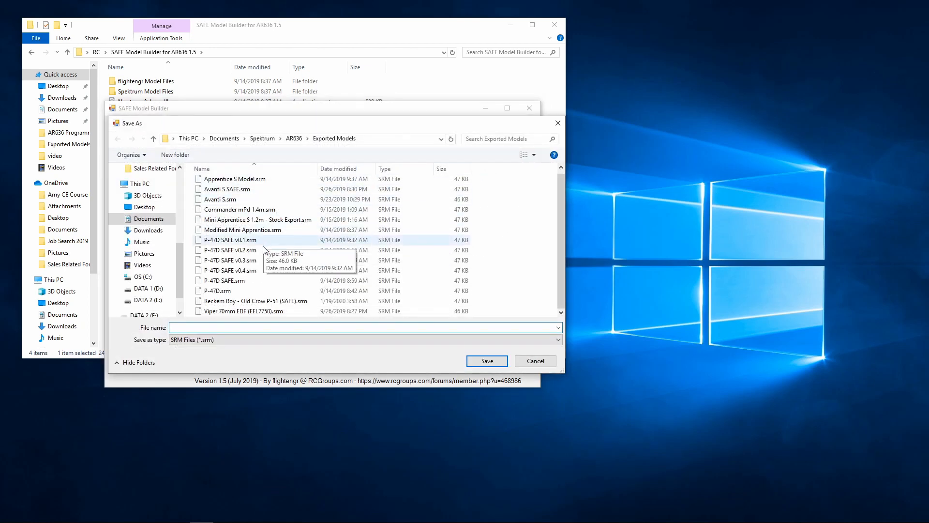
{"action": "left_click", "coordinate": [255, 300]}
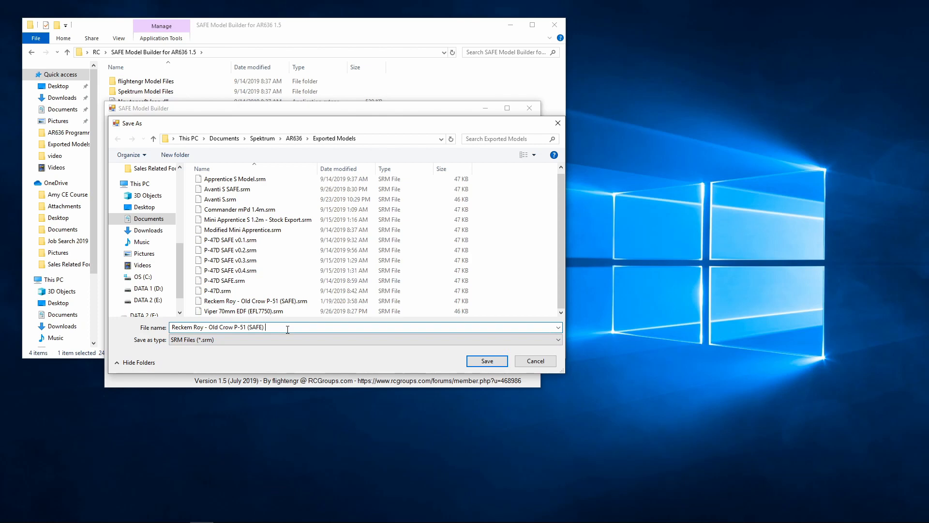
{"action": "type", "text": "v"}
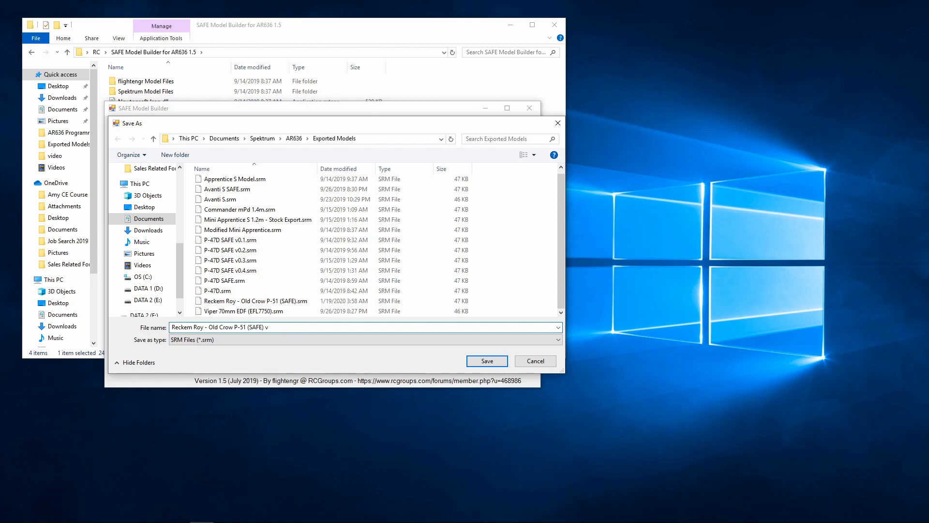
{"action": "type", "text": "0.1"}
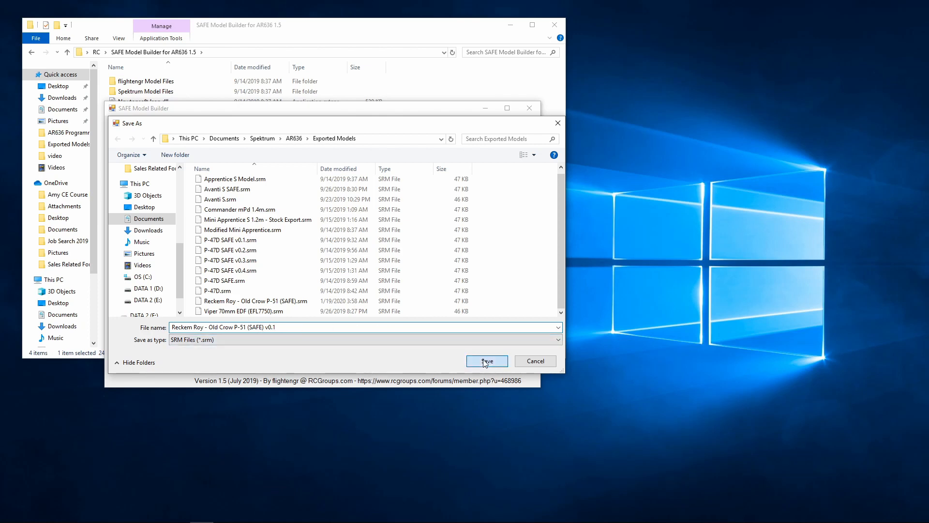
{"action": "left_click", "coordinate": [487, 361]}
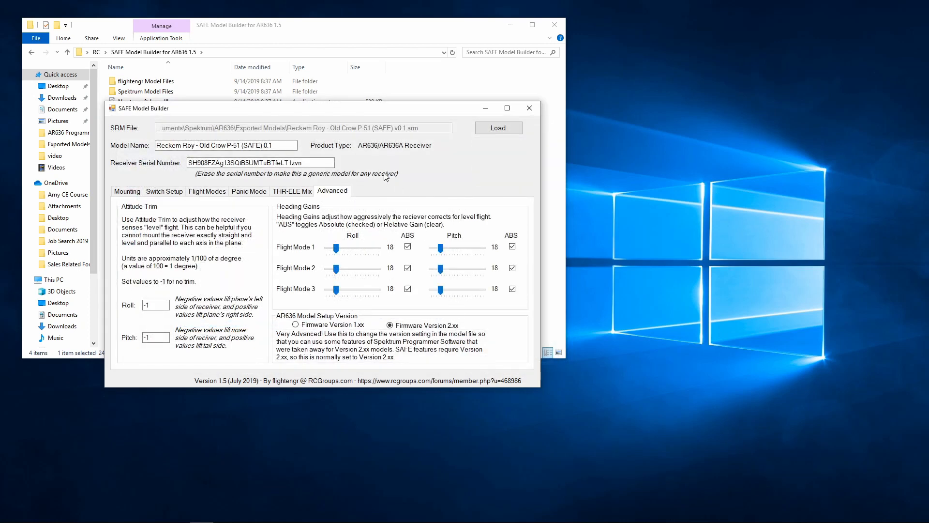